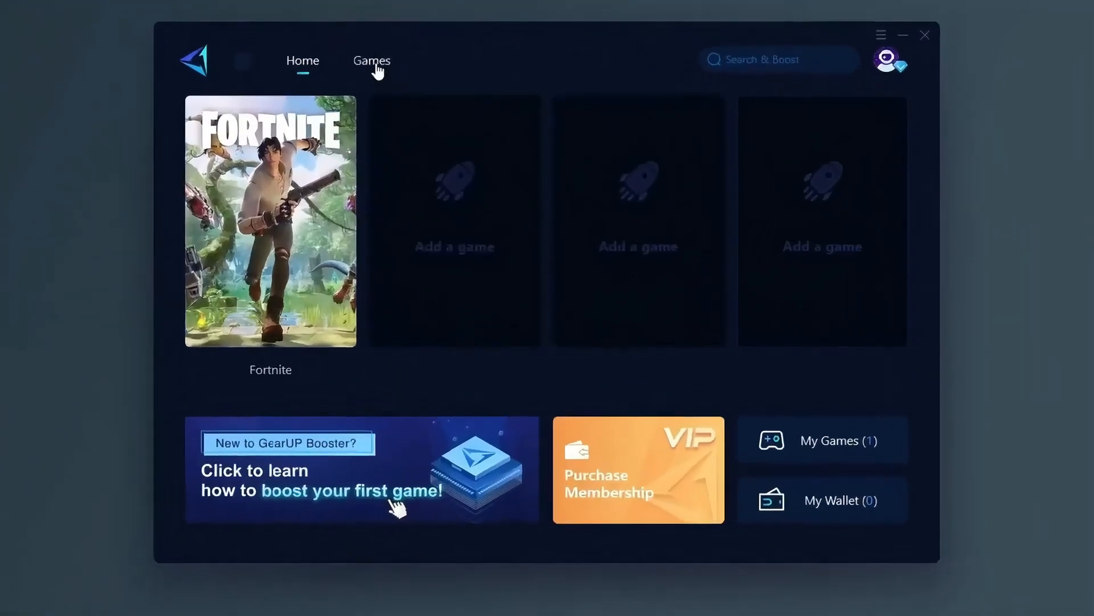
# - Start boosting Fortnite from its game tile on GearUP Booster's Home tab
pyautogui.click(271, 220)
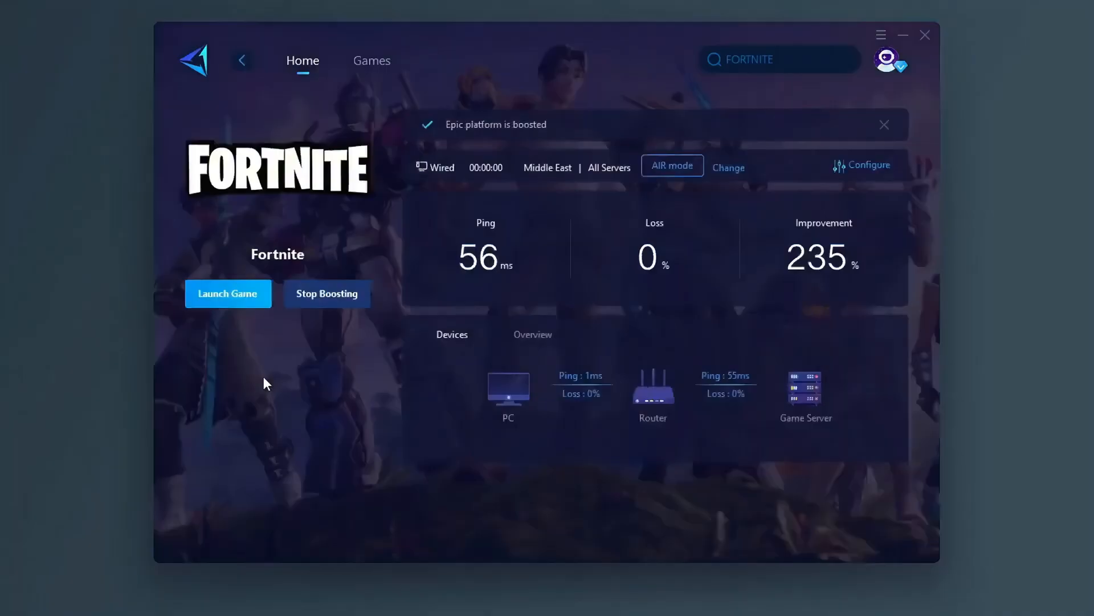
pyautogui.click(371, 61)
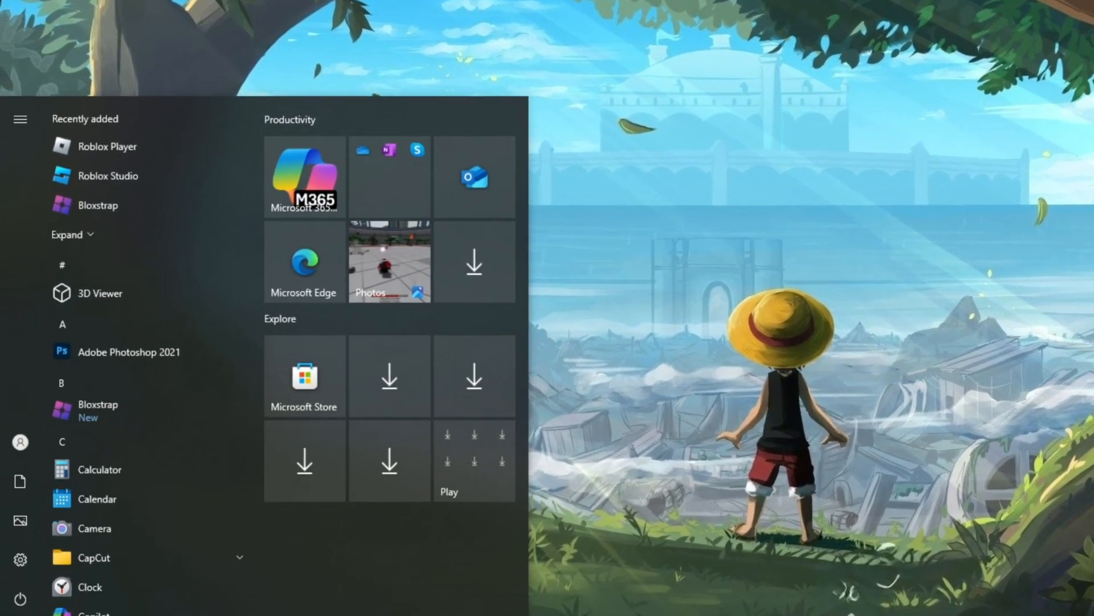
# - Apply Adjust for best performance, re-enabling thumbnails, window shadows and smooth screen font edges
pyautogui.write('adju')
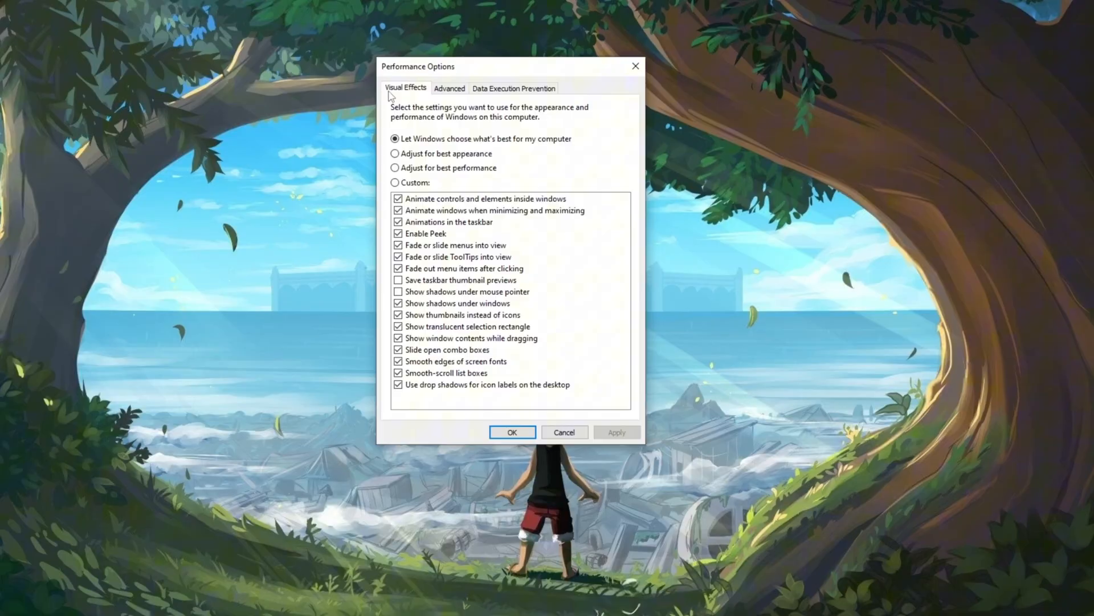
pyautogui.click(391, 168)
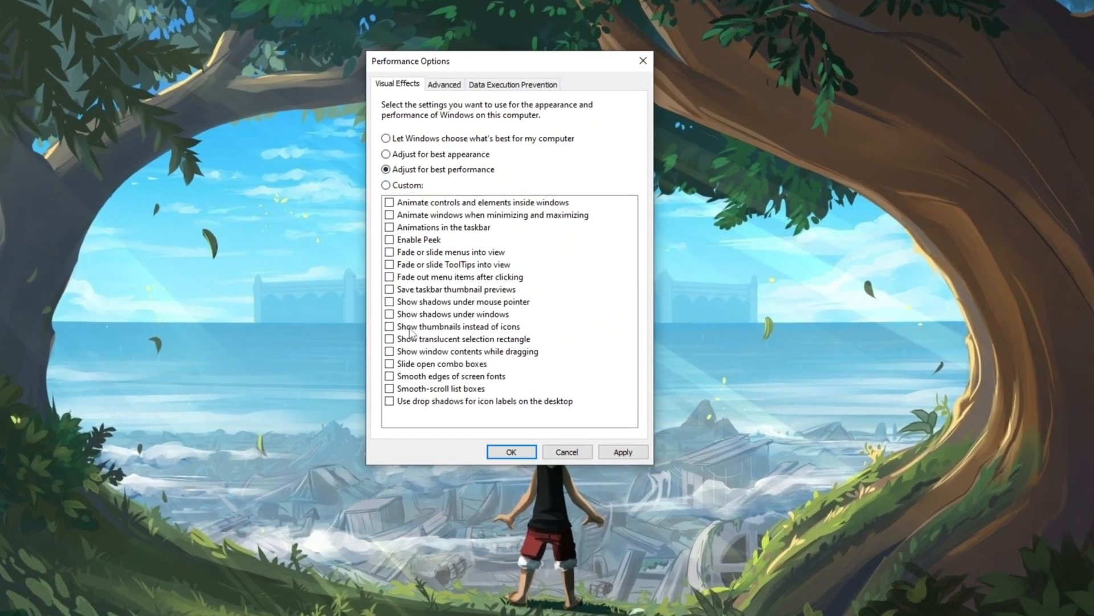
pyautogui.click(390, 326)
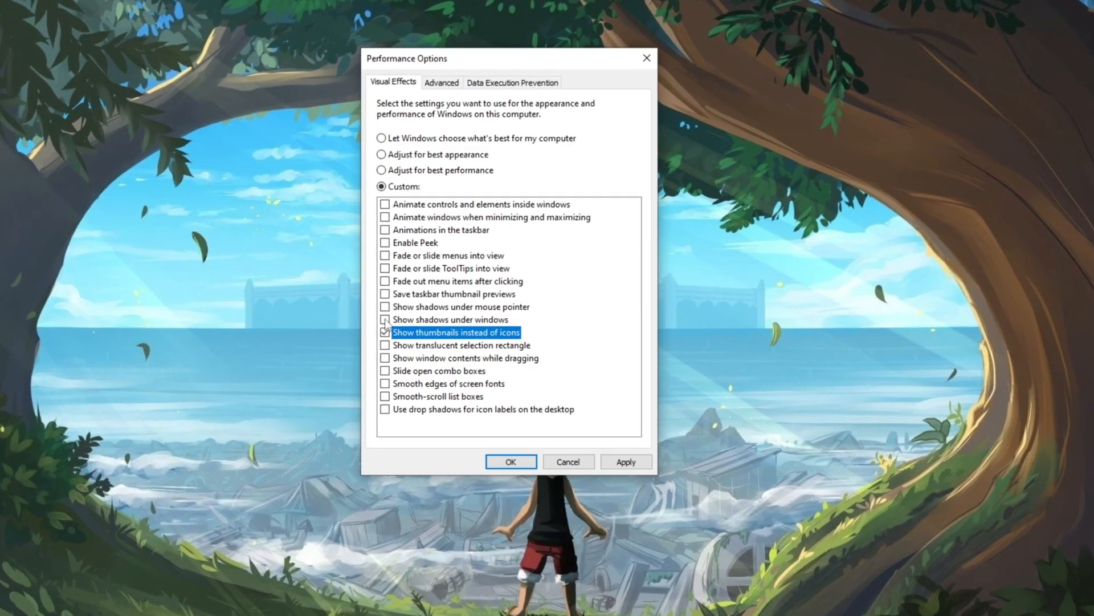
pyautogui.click(384, 324)
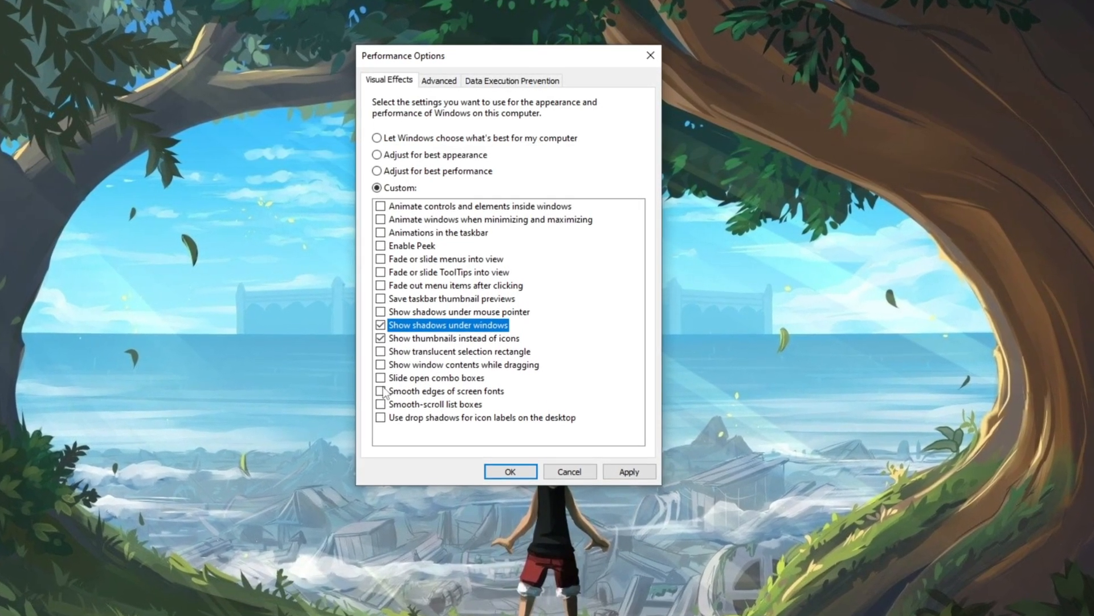
pyautogui.click(377, 398)
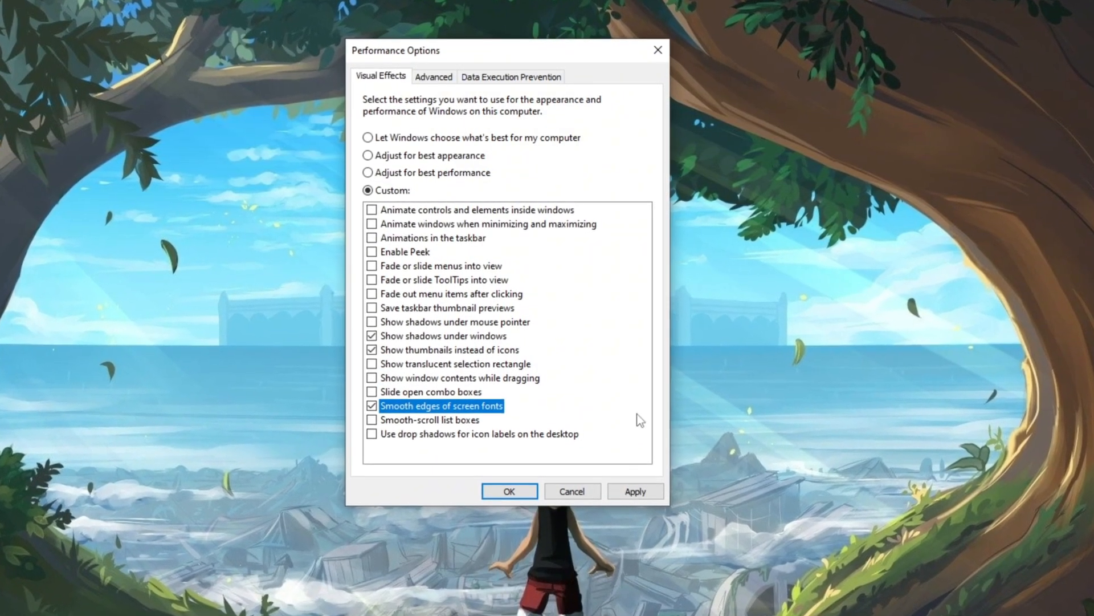
pyautogui.click(432, 75)
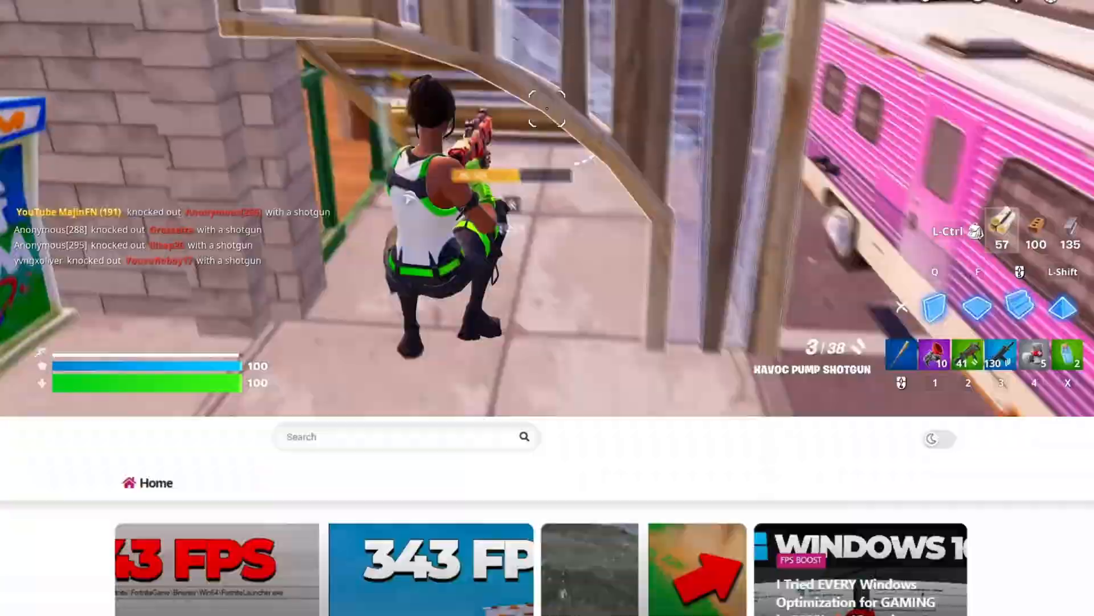
# - Open the 01-Nvidia Profile Inspector folder and launch NVidiaProfileInspectorDmW.exe
pyautogui.scroll(-3)
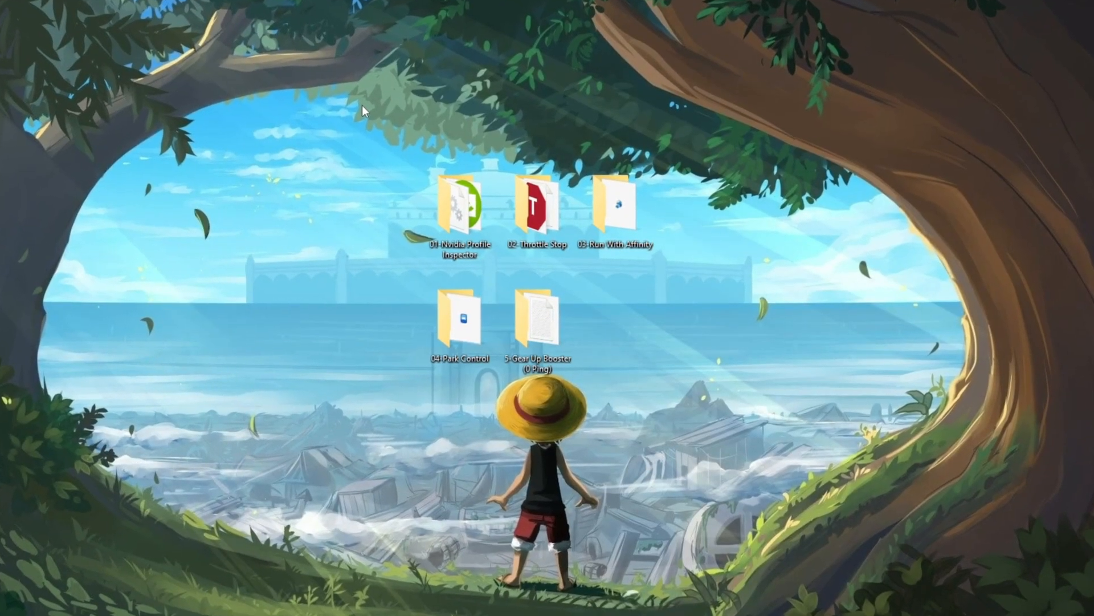
pyautogui.moveTo(457, 203)
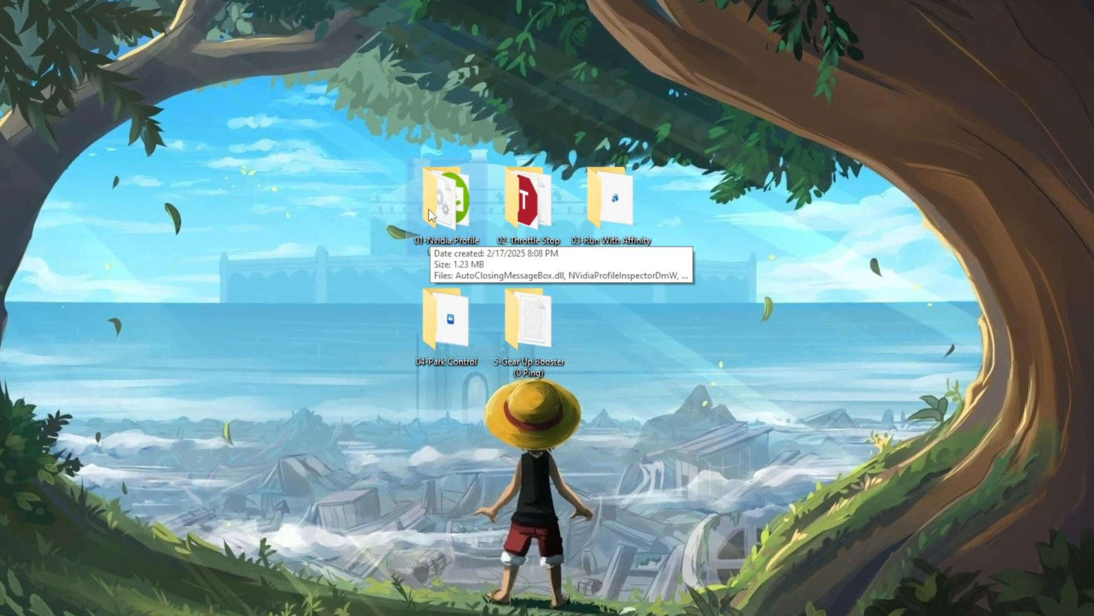
pyautogui.doubleClick(450, 199)
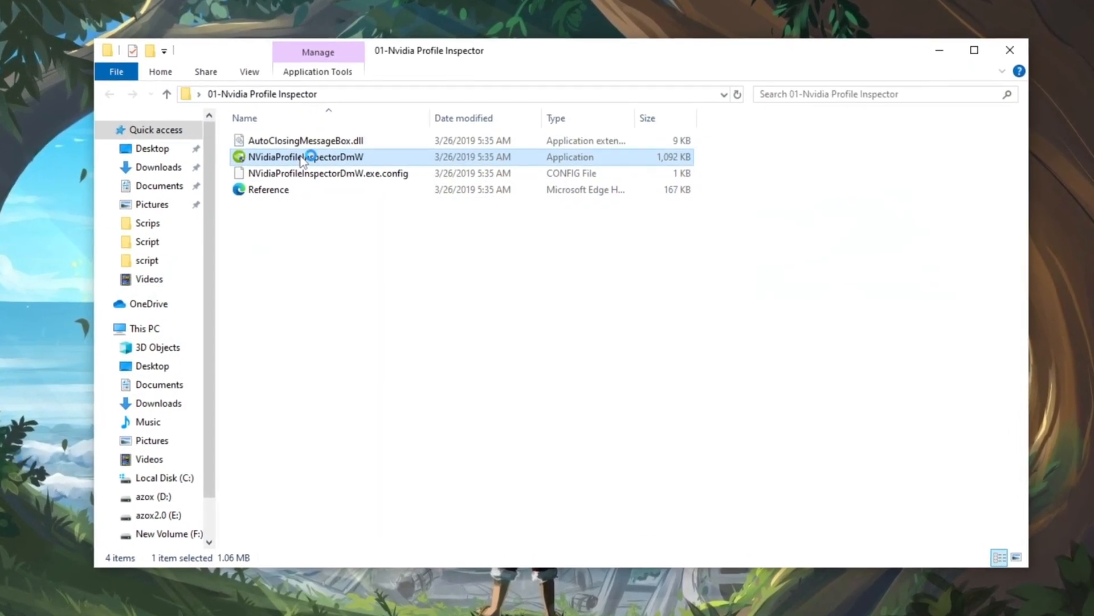
pyautogui.doubleClick(306, 156)
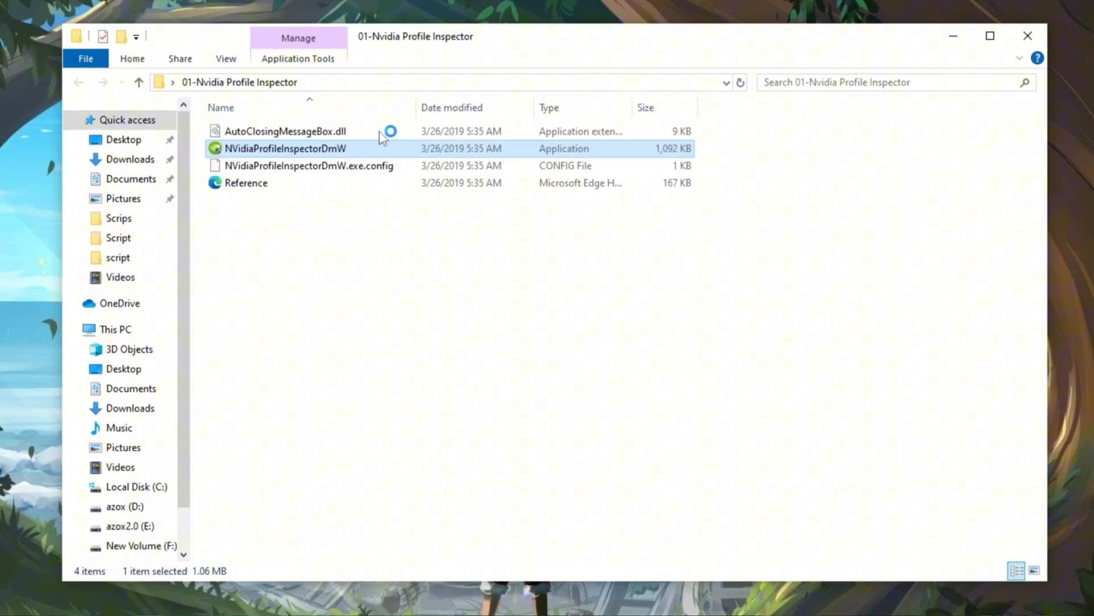
# - Load the Fortnite profile and open the Transparency Supersampling value dropdown under Antialiasing
pyautogui.doubleClick(284, 148)
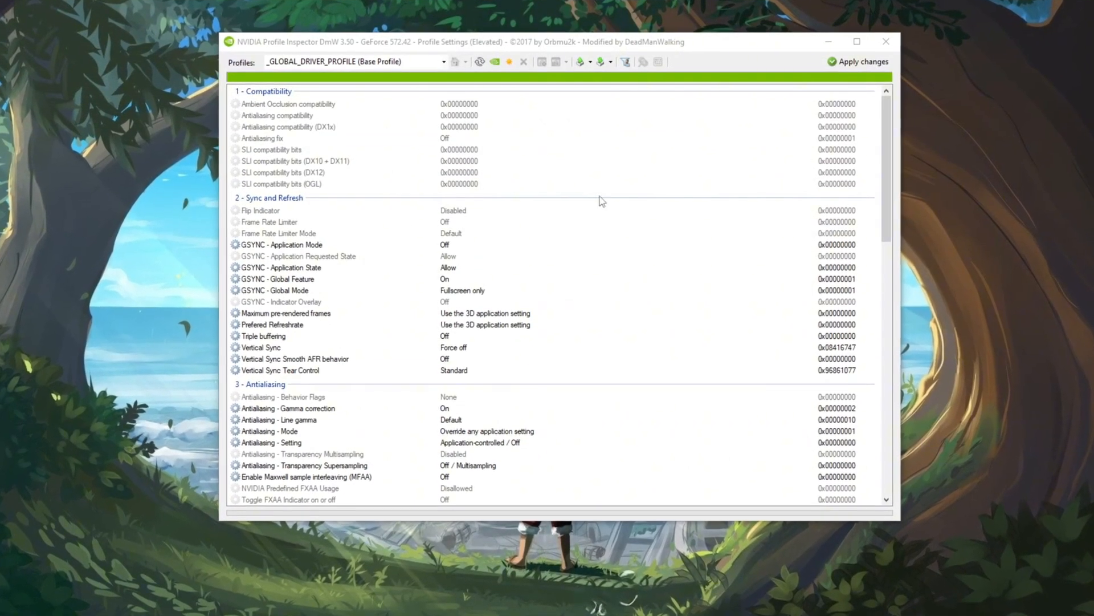
pyautogui.click(349, 61)
pyautogui.write('Fortnite')
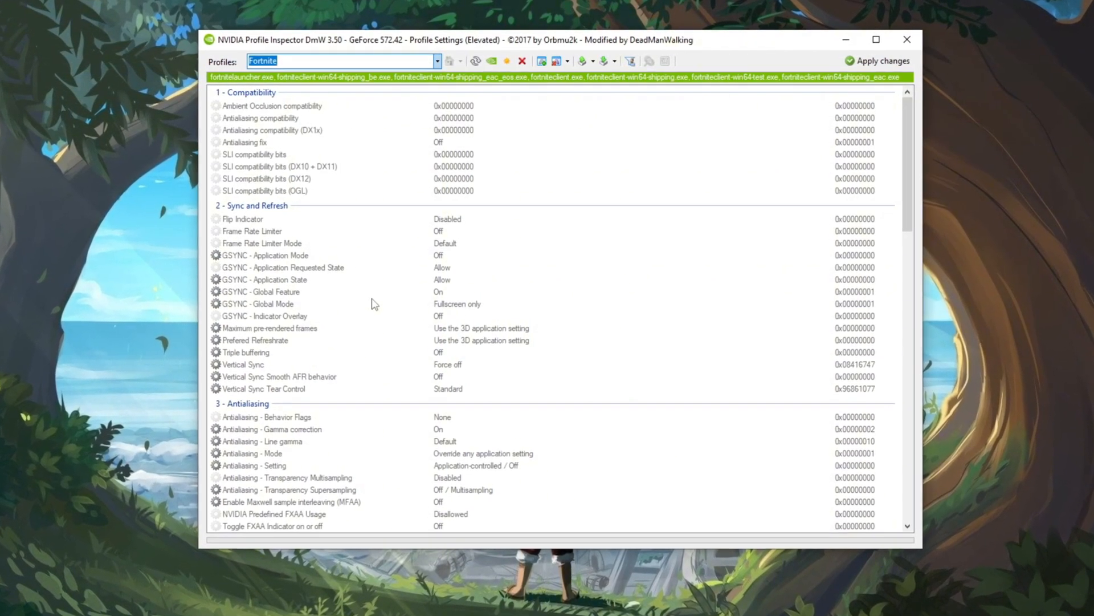
pyautogui.scroll(-3)
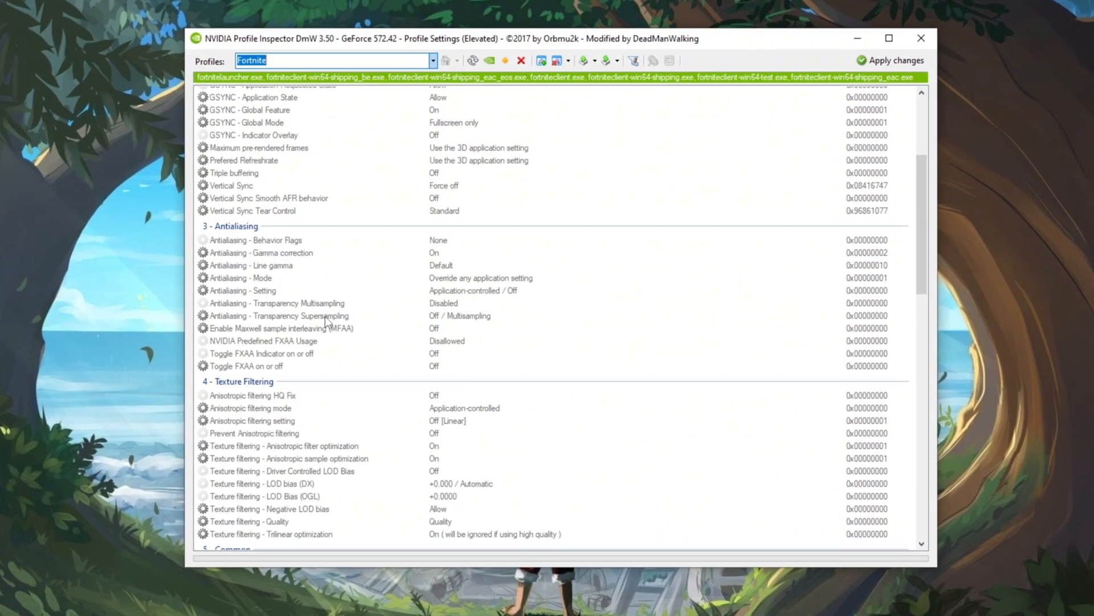
pyautogui.click(276, 320)
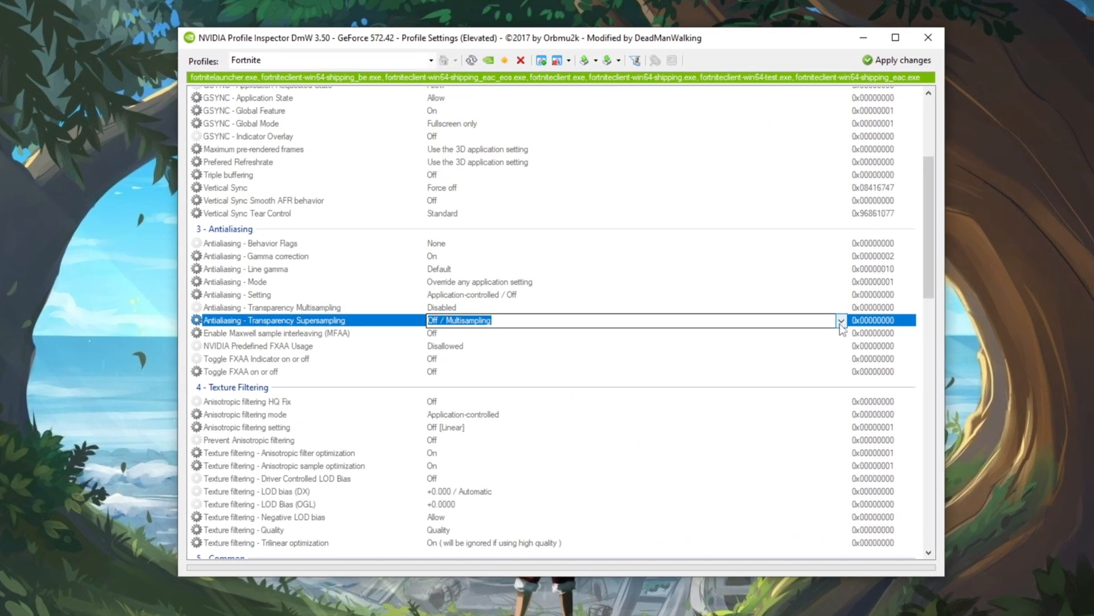
pyautogui.click(842, 320)
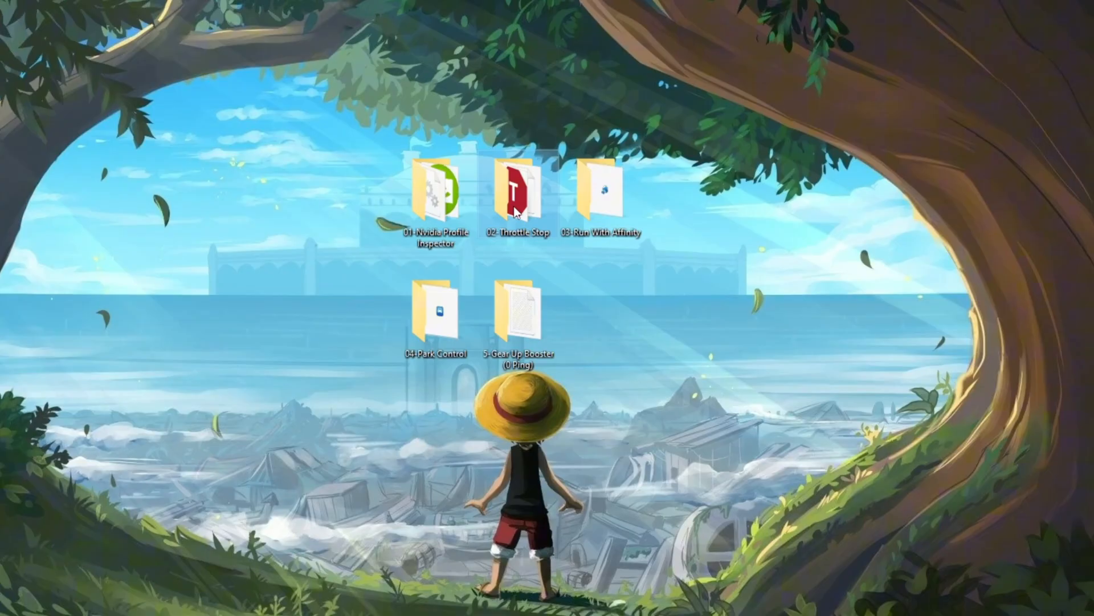
# - Open the 02 Throttle Stop desktop folder and scroll through its contents
pyautogui.doubleClick(517, 192)
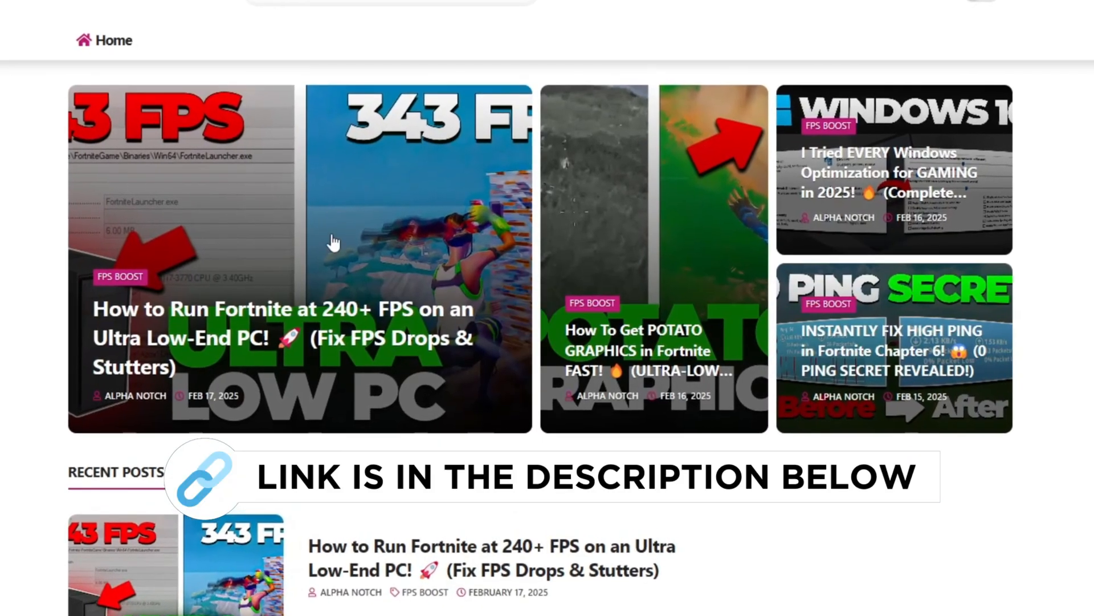
pyautogui.scroll(-3)
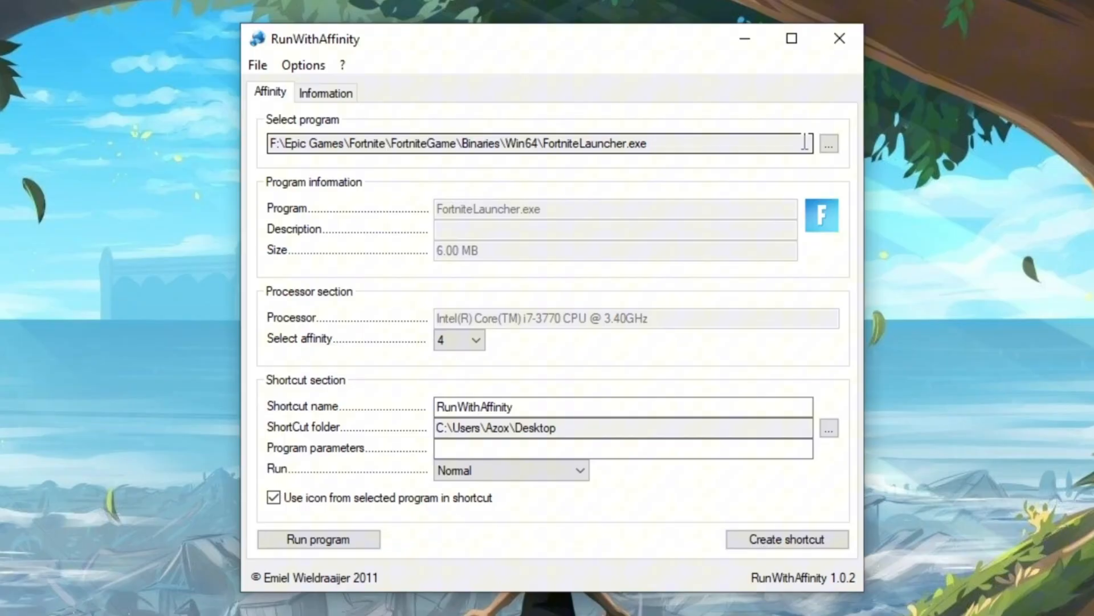
# - Browse to Fortnite\FortniteGame\Binaries\Win64 and pick FortniteLauncher.exe as the program
pyautogui.click(827, 143)
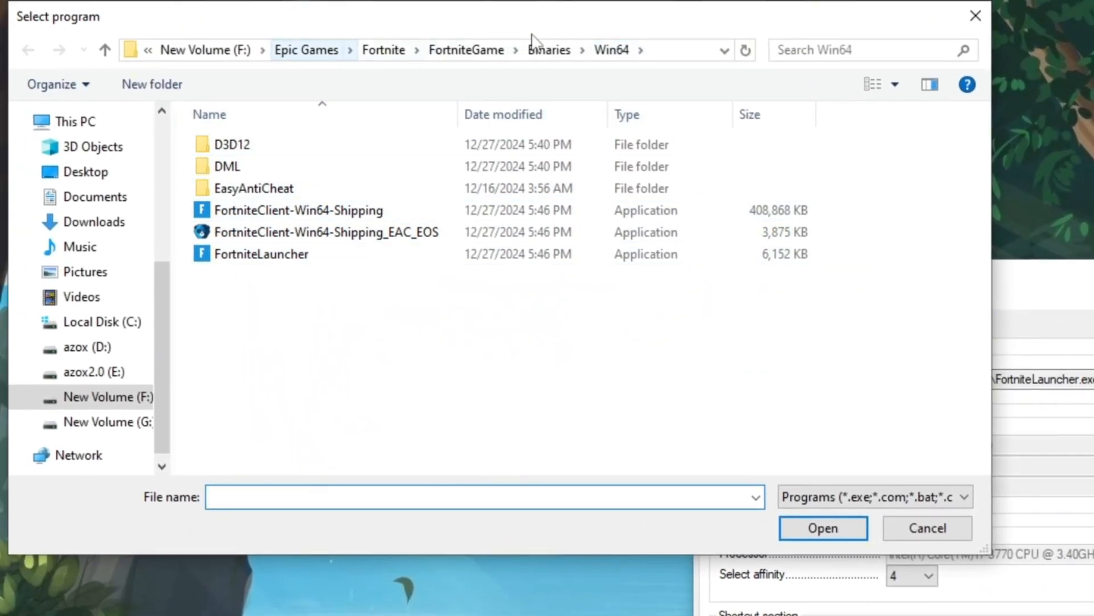
pyautogui.click(261, 253)
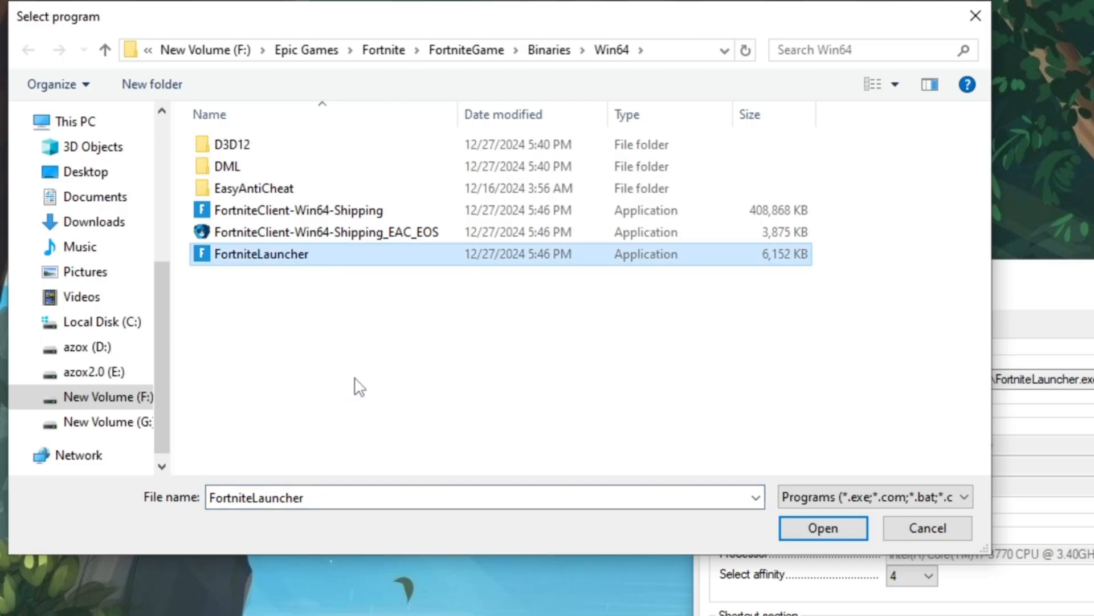
pyautogui.click(821, 528)
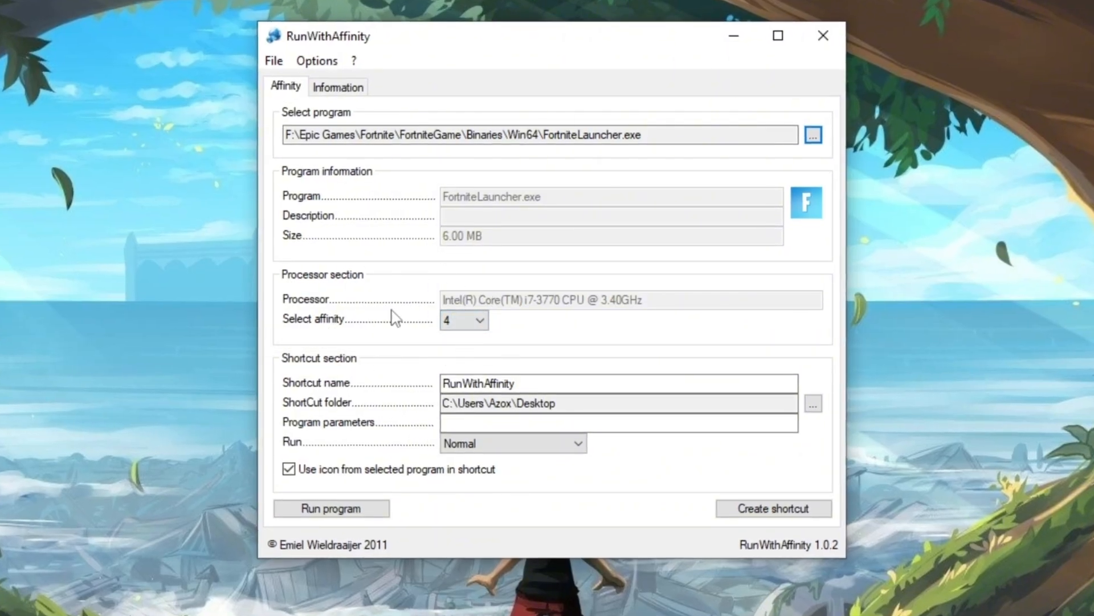
pyautogui.moveTo(395, 398)
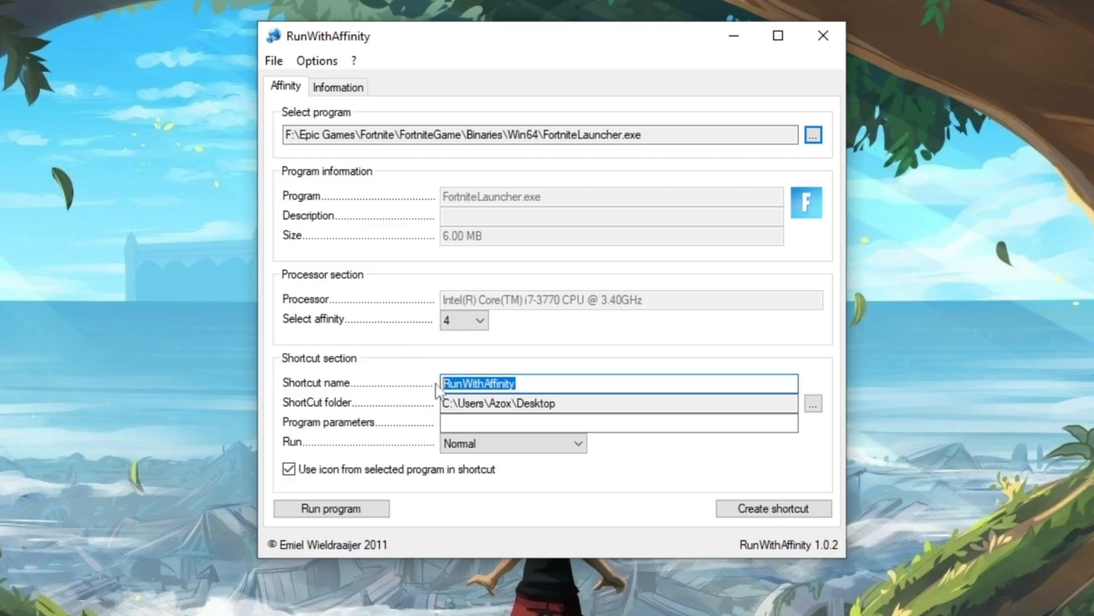
# - Name the shortcut 'High Performance Fortnite' and set its Run option to Maximized
pyautogui.write('High Performance Fortnite')
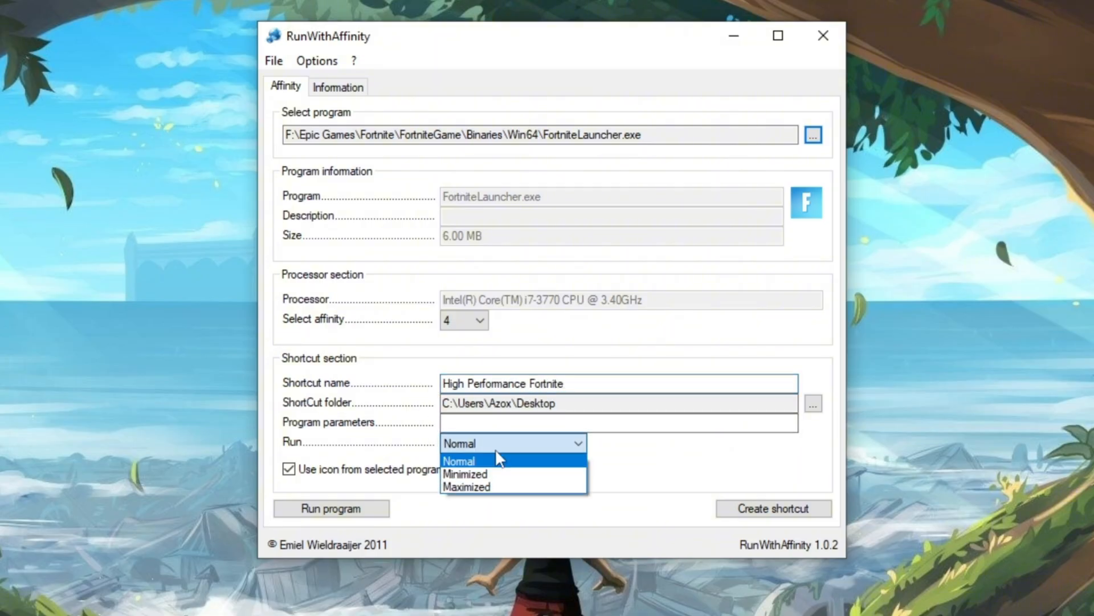
pyautogui.click(466, 487)
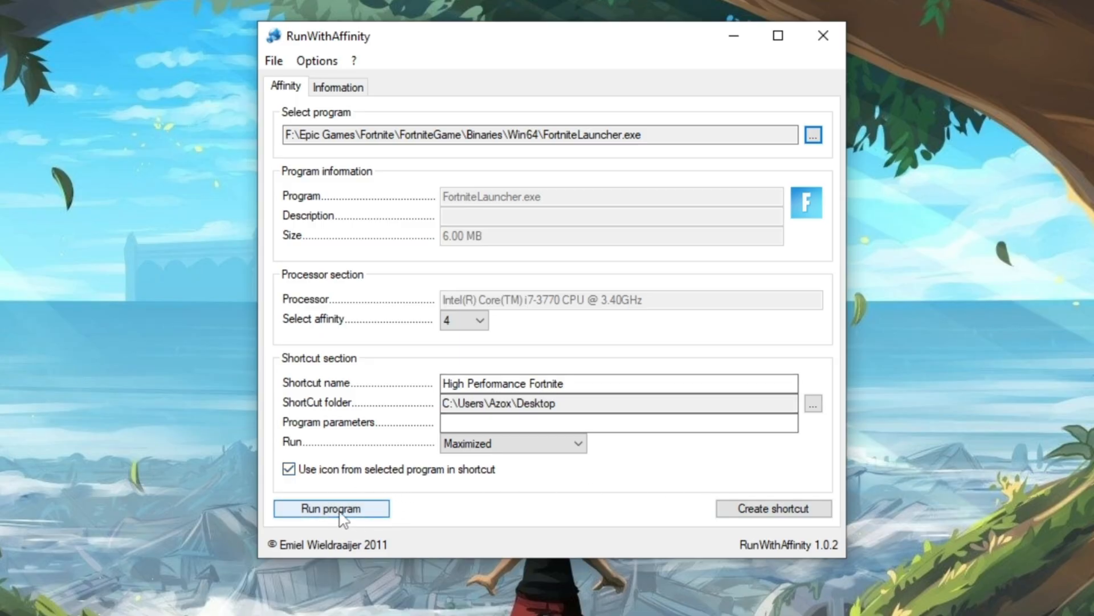
pyautogui.moveTo(649, 469)
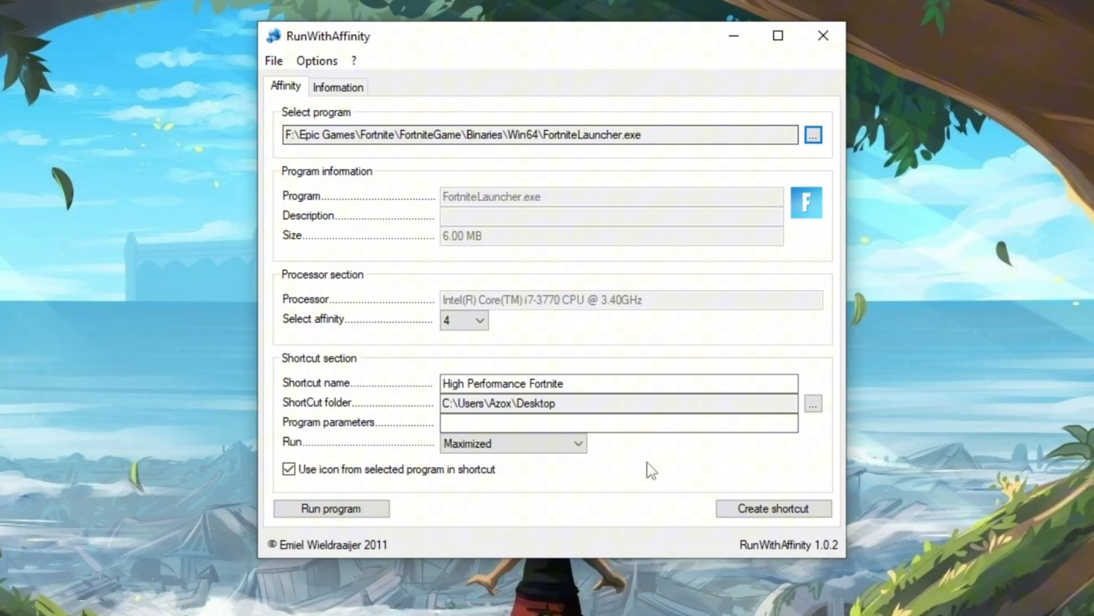
pyautogui.click(330, 508)
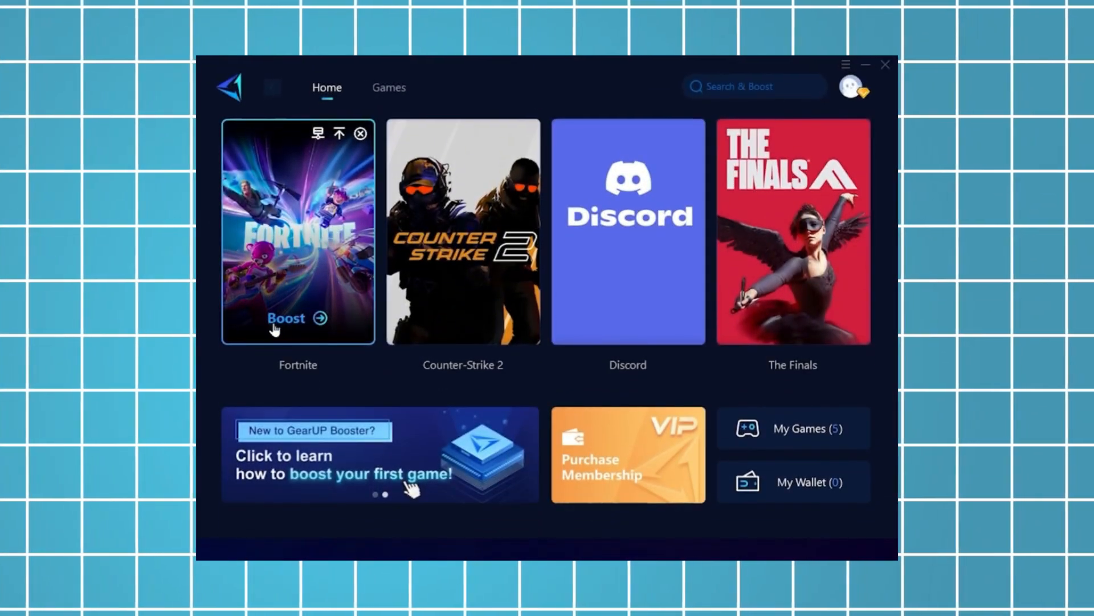
pyautogui.moveTo(311, 242)
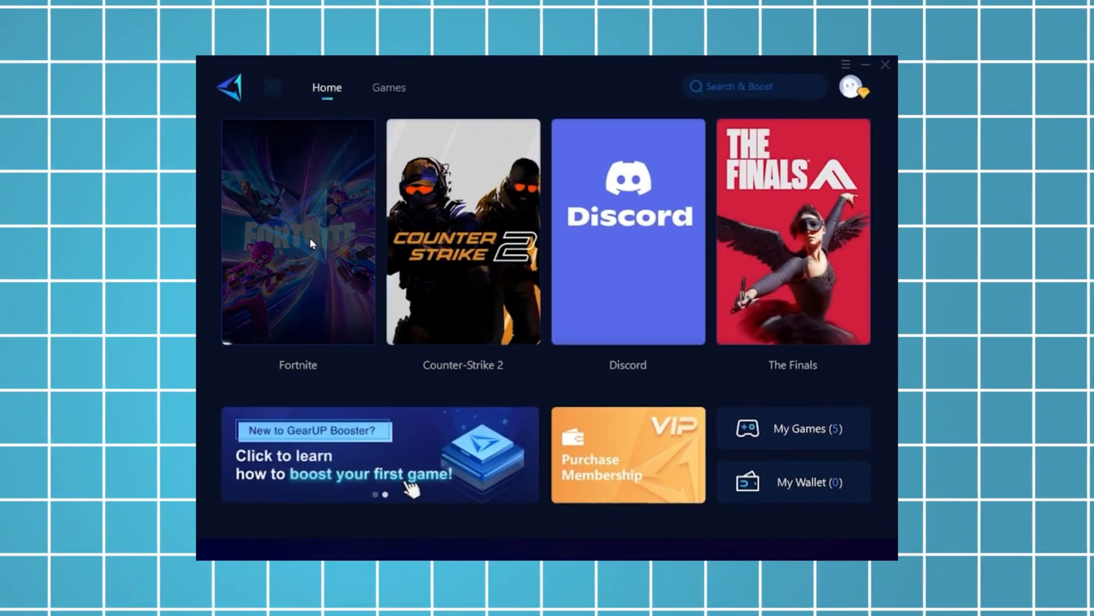
# - Boost Fortnite from its GearUP Booster card, then minimize the booster to the desktop
pyautogui.click(297, 232)
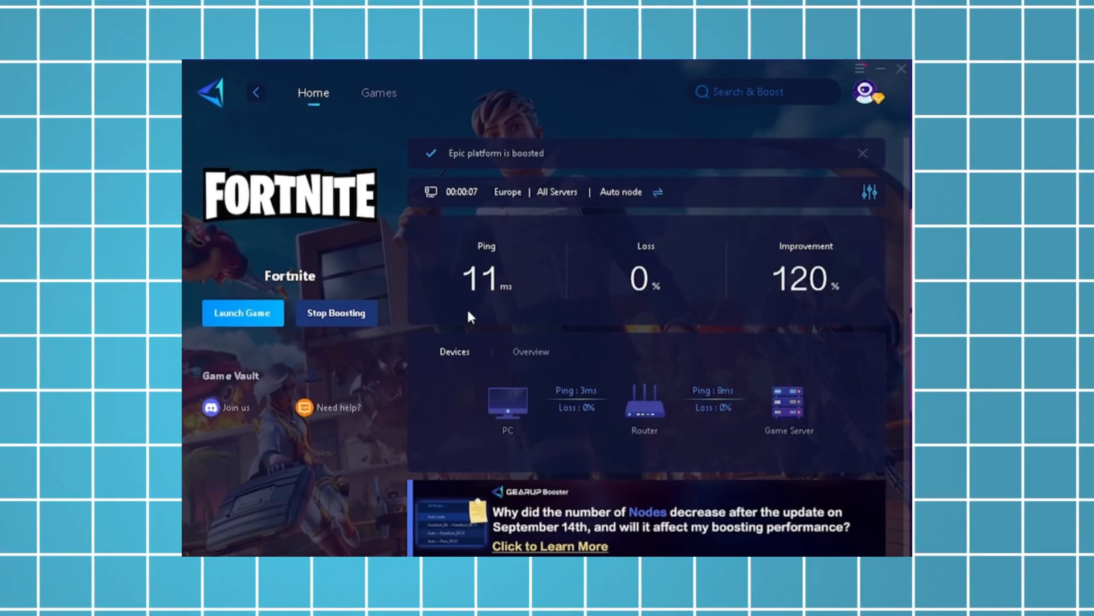
pyautogui.click(862, 153)
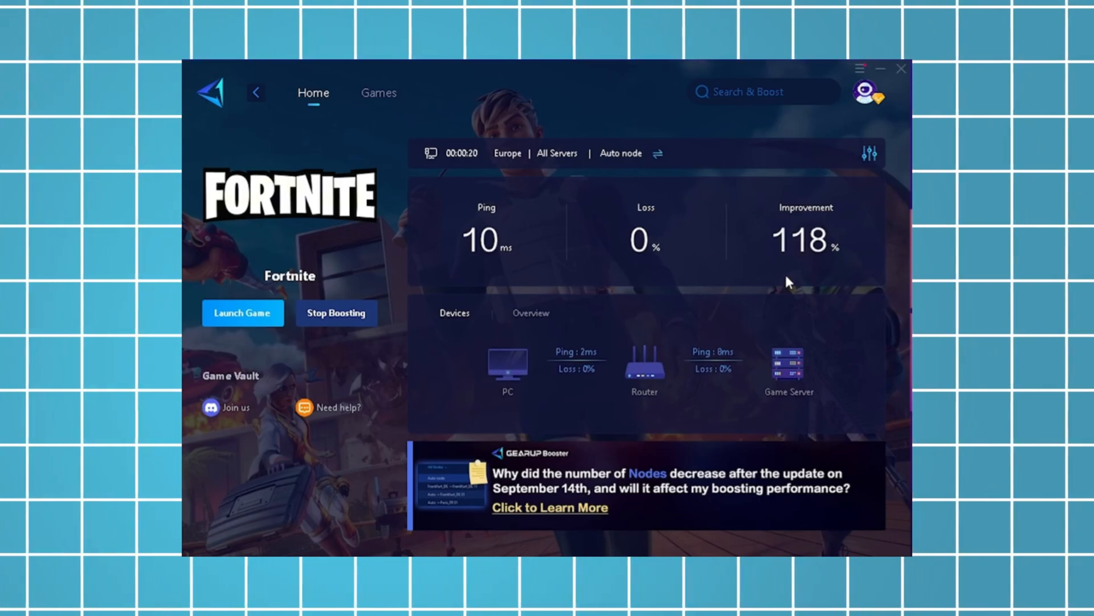
pyautogui.click(243, 313)
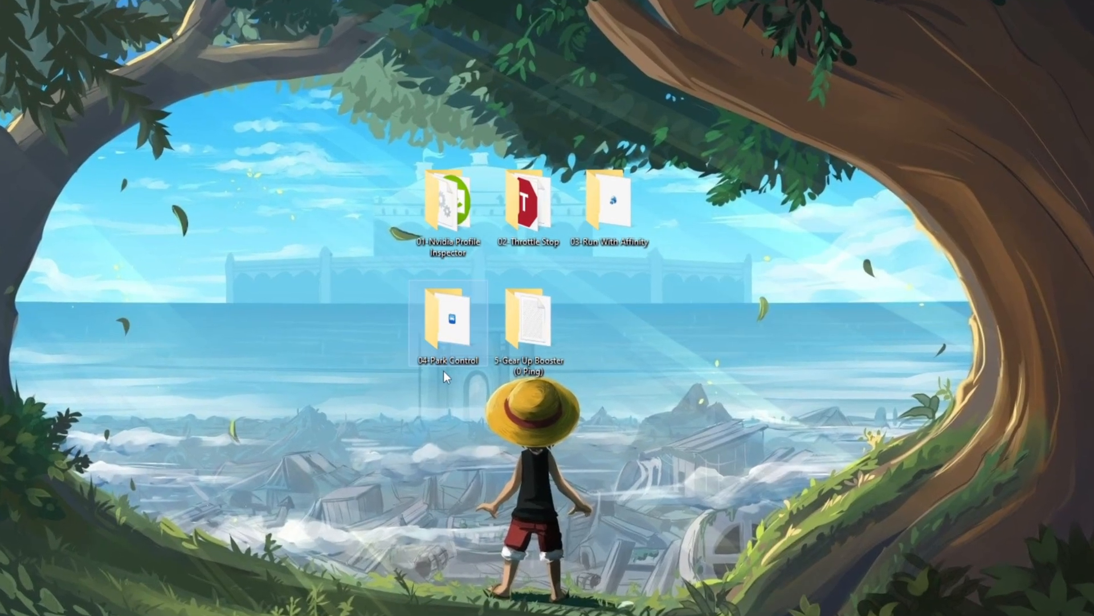
# - Open the 04 Park Control desktop folder and launch ParkControl
pyautogui.doubleClick(447, 317)
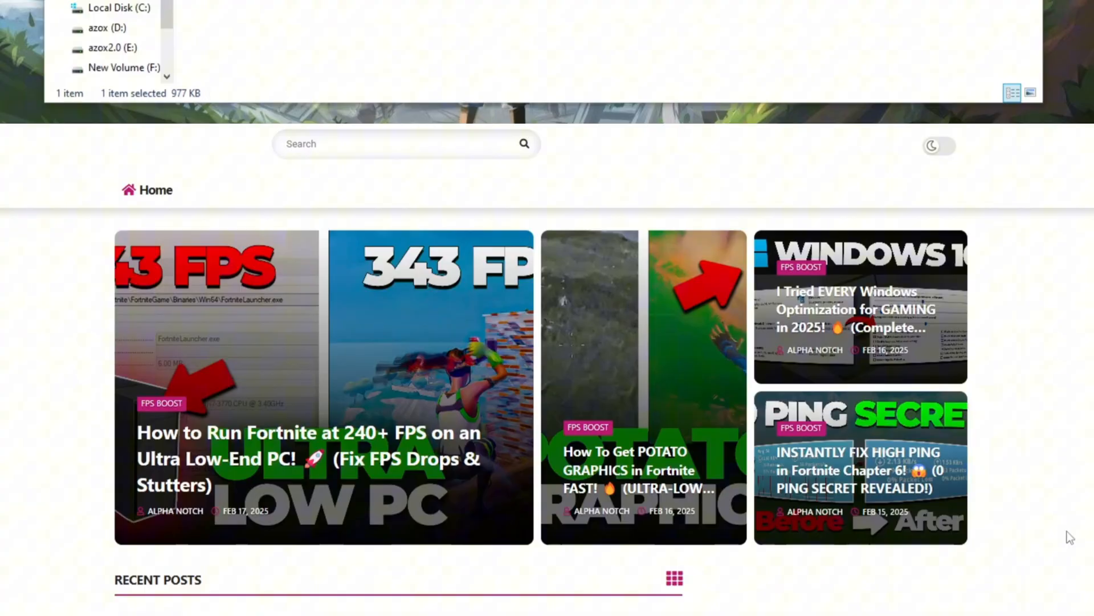
pyautogui.scroll(-3)
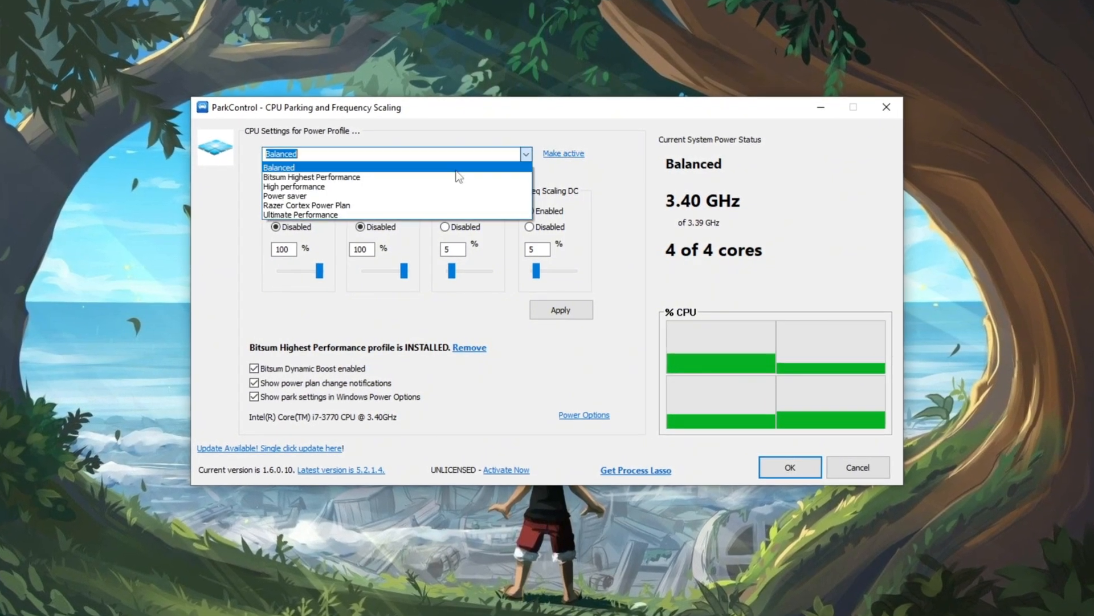
# - Select Bitsum Highest Performance, make it active, and open the Bitsum Dynamic Boost settings
pyautogui.click(311, 177)
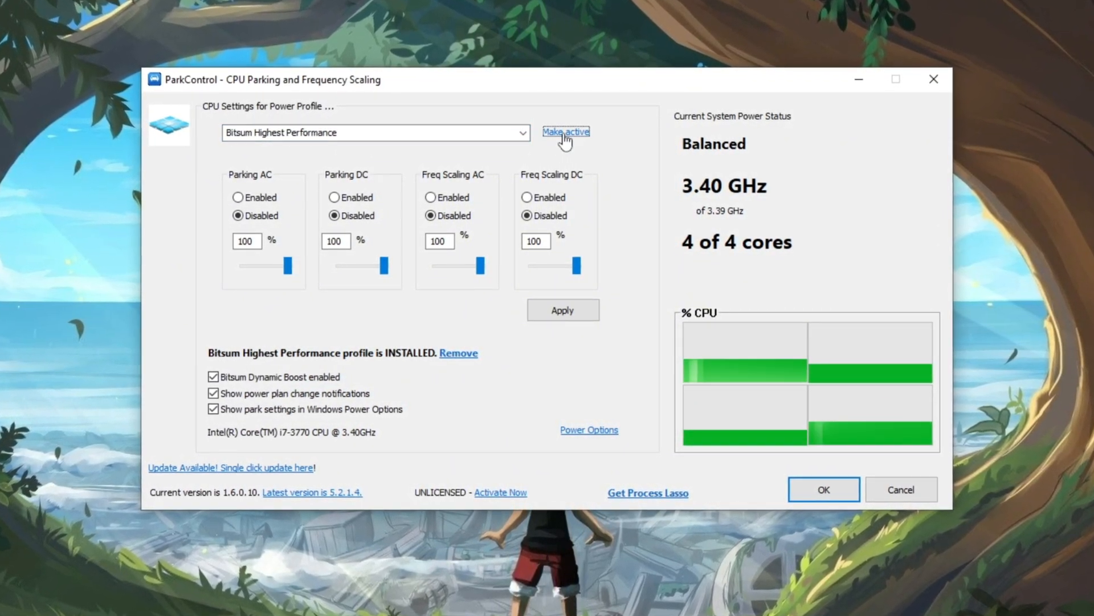
pyautogui.click(566, 131)
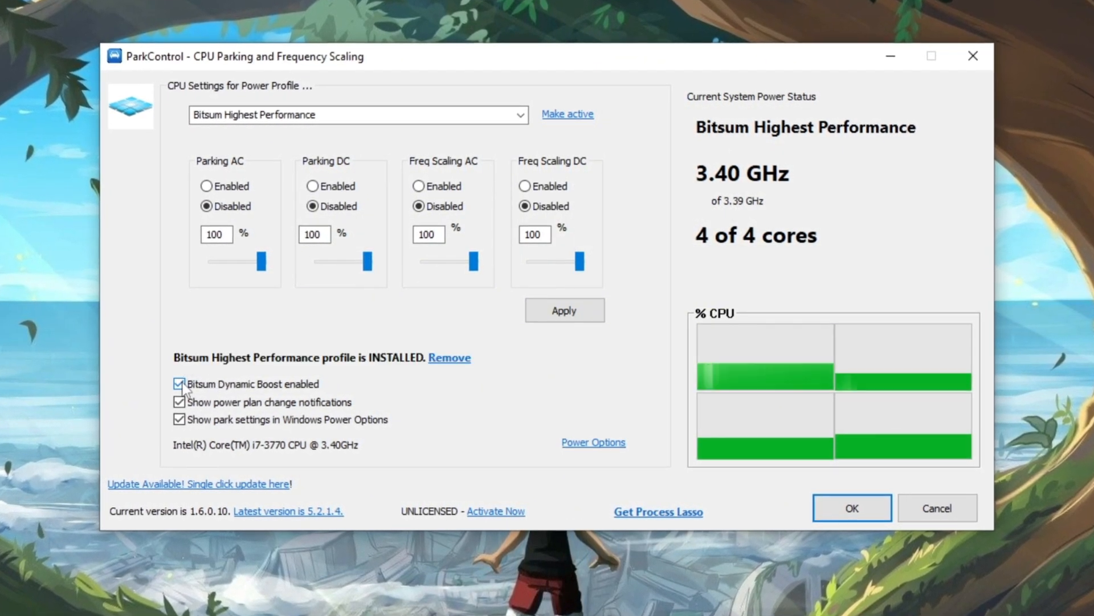
pyautogui.click(180, 384)
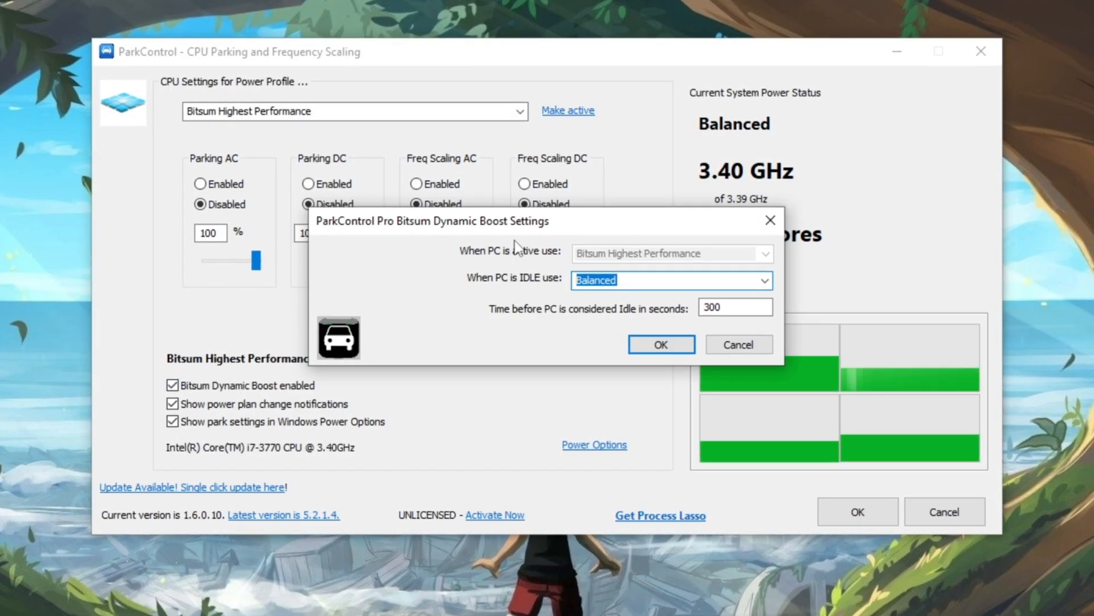
# - Set Dynamic Boost's idle profile to Bitsum Highest Performance and confirm with OK
pyautogui.click(671, 280)
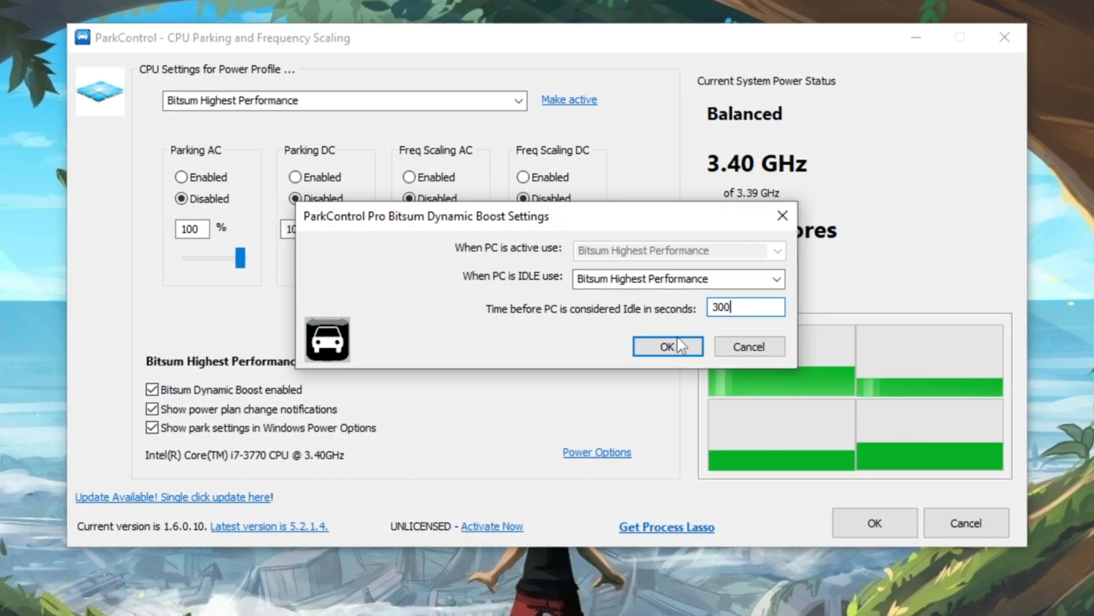
pyautogui.click(668, 346)
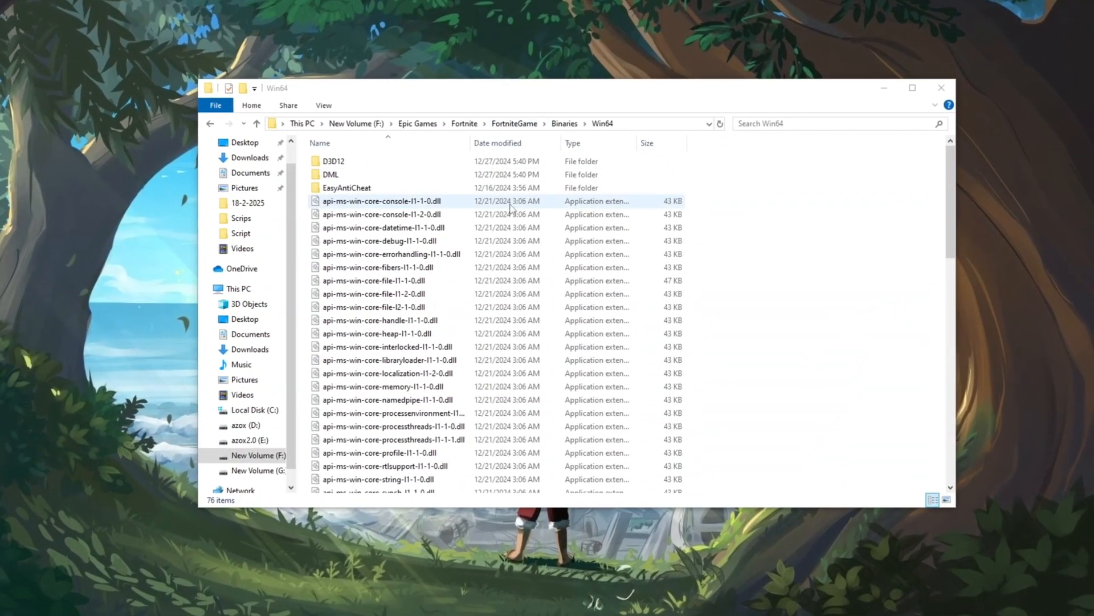
# - Open FortniteLauncher's Properties on the Compatibility tab
pyautogui.scroll(-3)
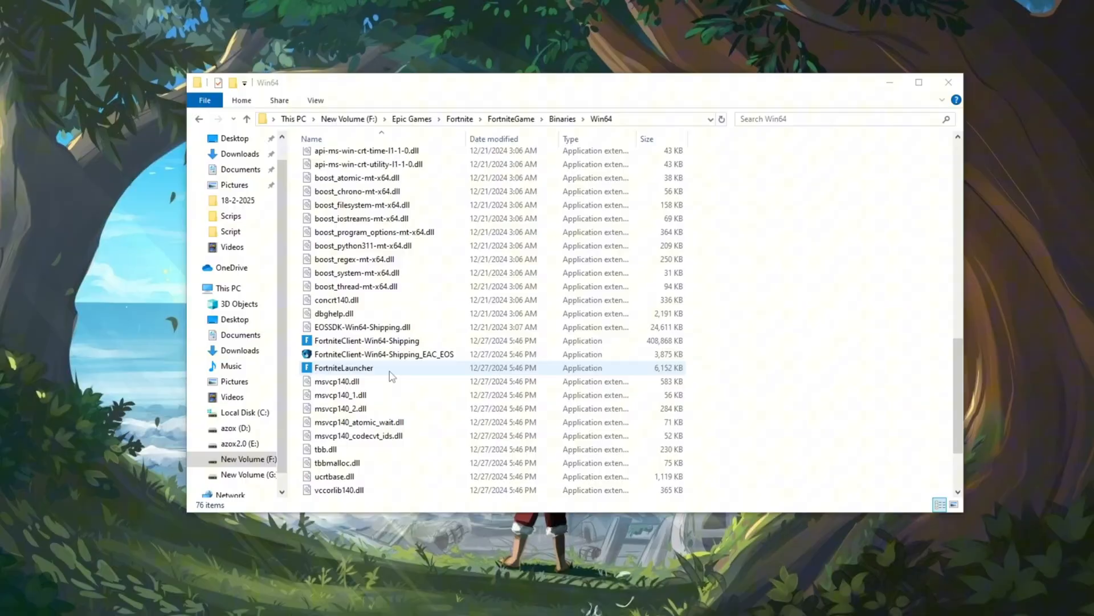
pyautogui.click(343, 367)
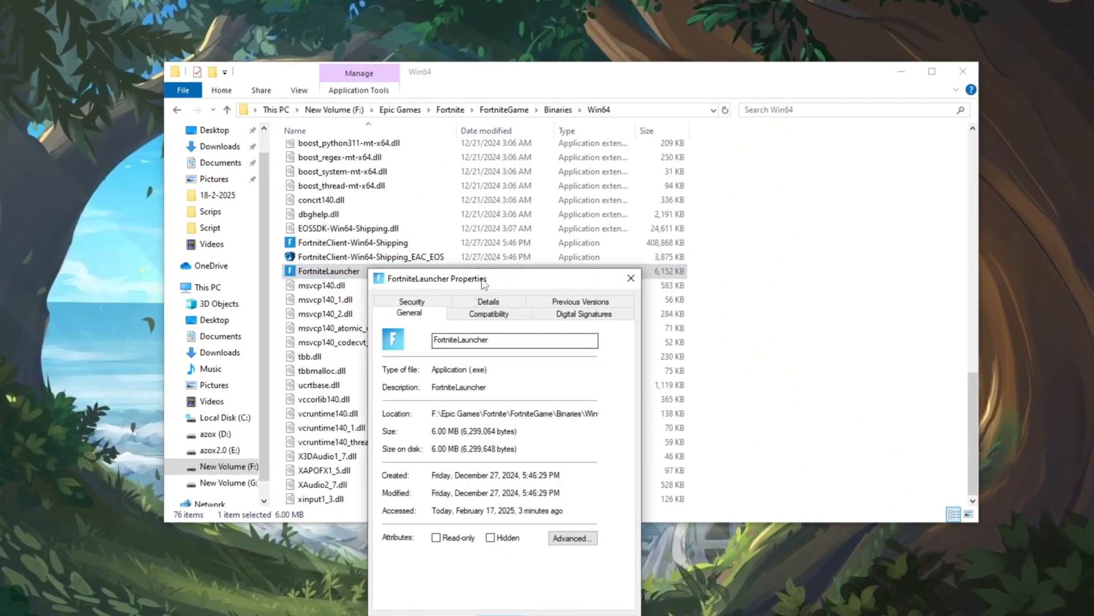
pyautogui.click(488, 314)
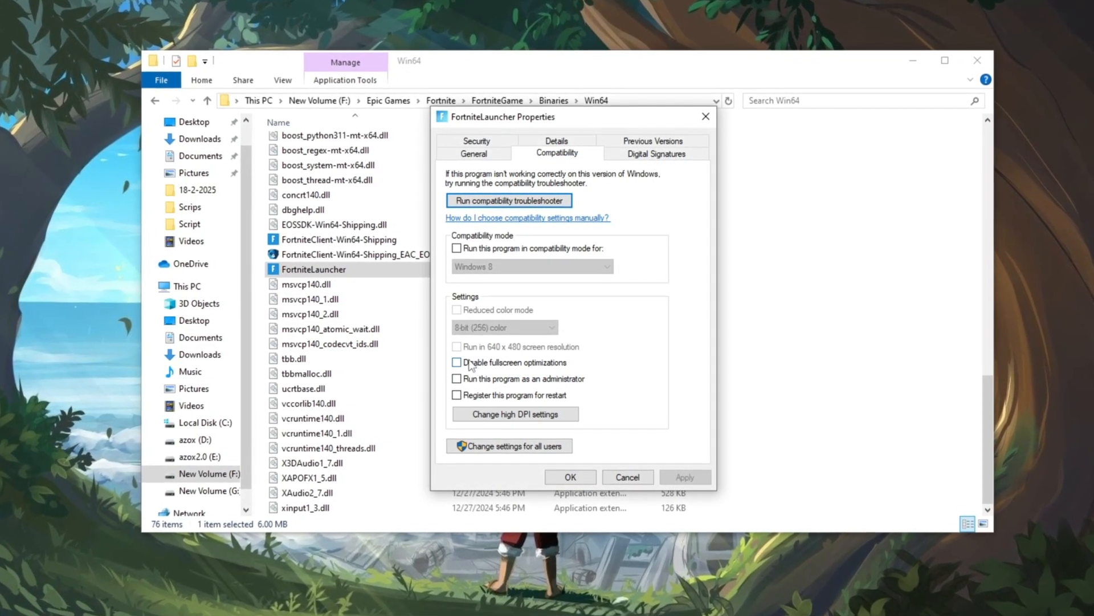
# - Disable fullscreen optimizations and override high DPI scaling for FortniteLauncher
pyautogui.click(456, 363)
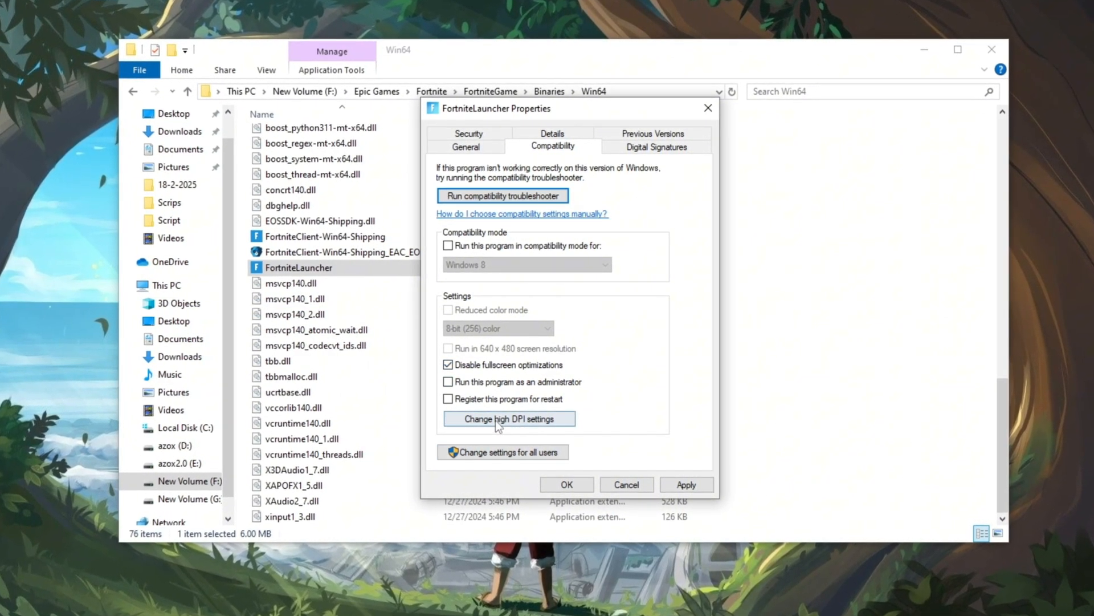
pyautogui.click(509, 418)
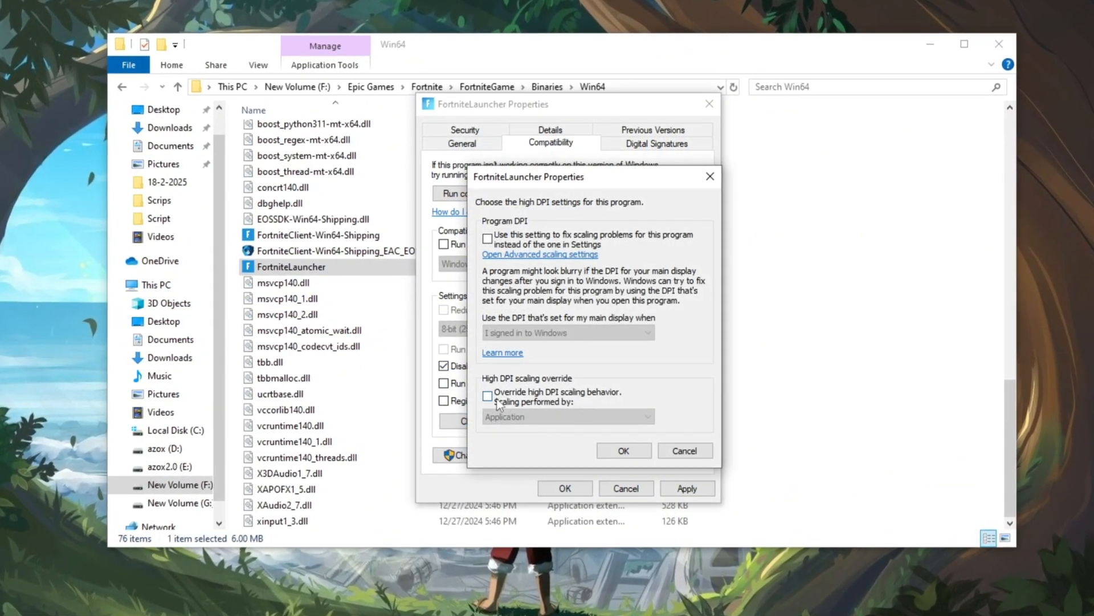
pyautogui.click(489, 395)
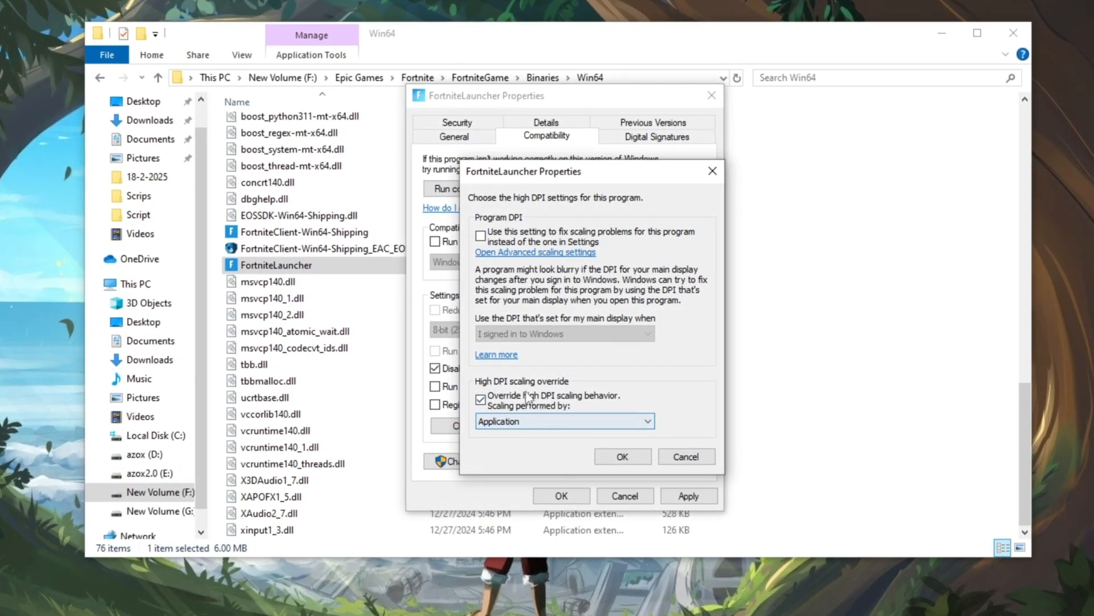
pyautogui.click(620, 456)
pyautogui.write('start')
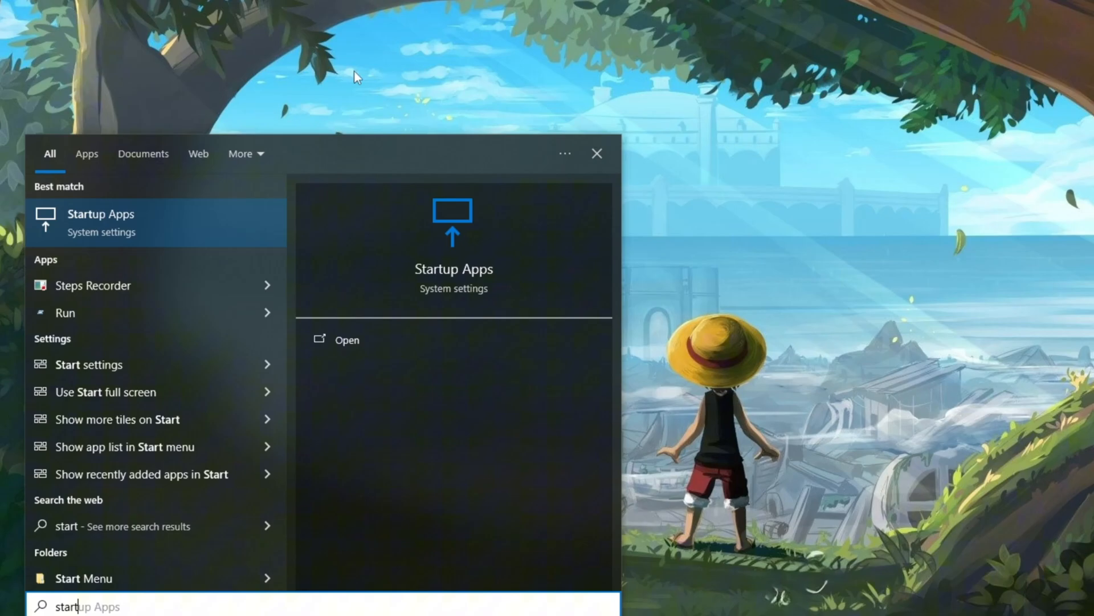
# - Open Startup Apps settings and scroll through the startup apps and their impact
pyautogui.click(347, 340)
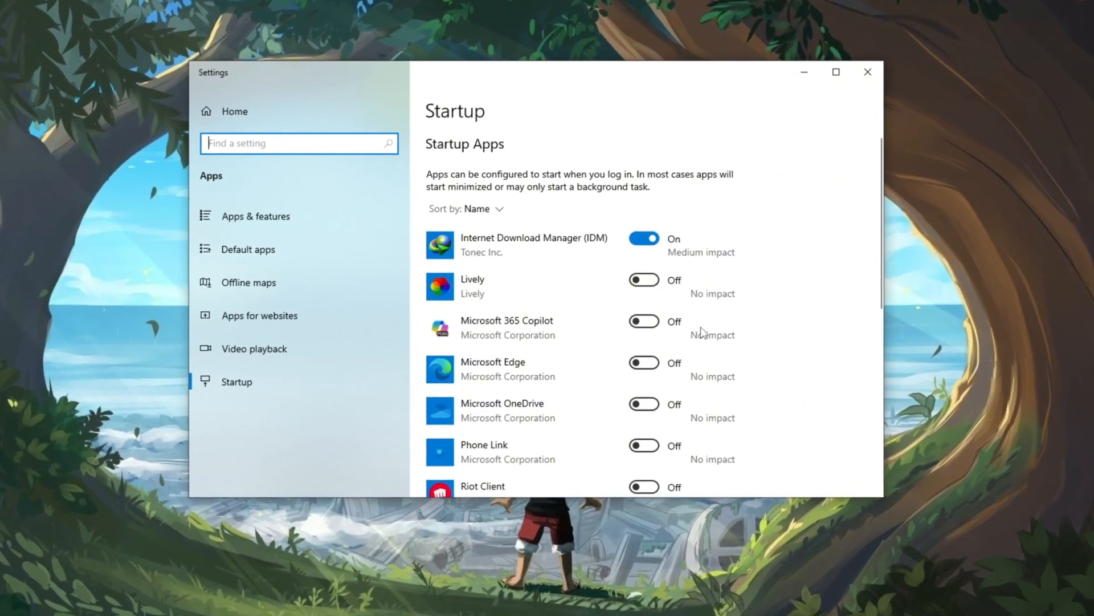
pyautogui.scroll(-3)
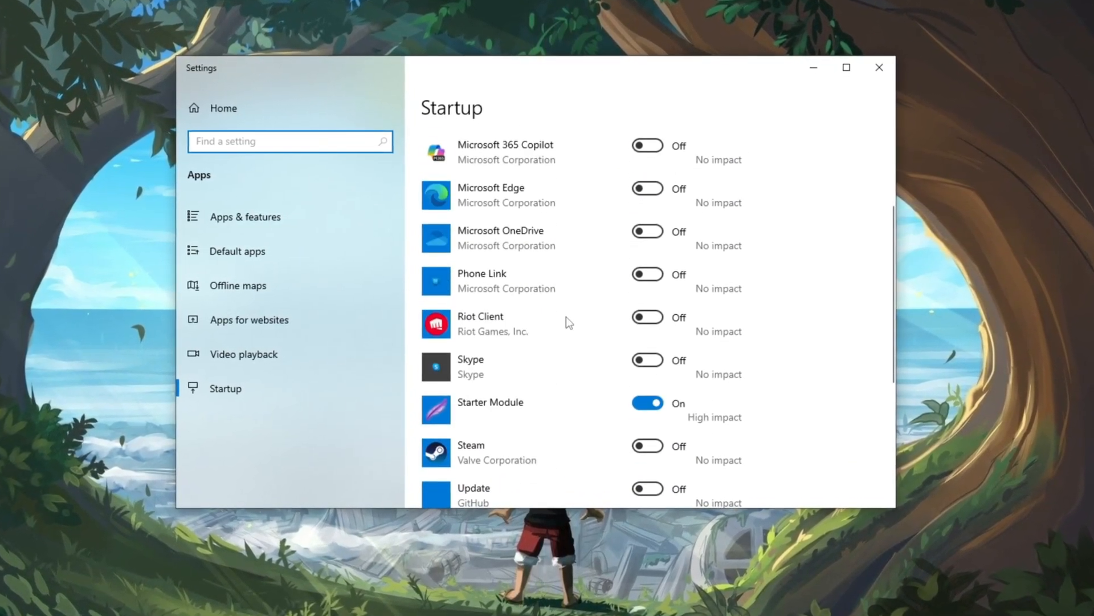
pyautogui.scroll(-3)
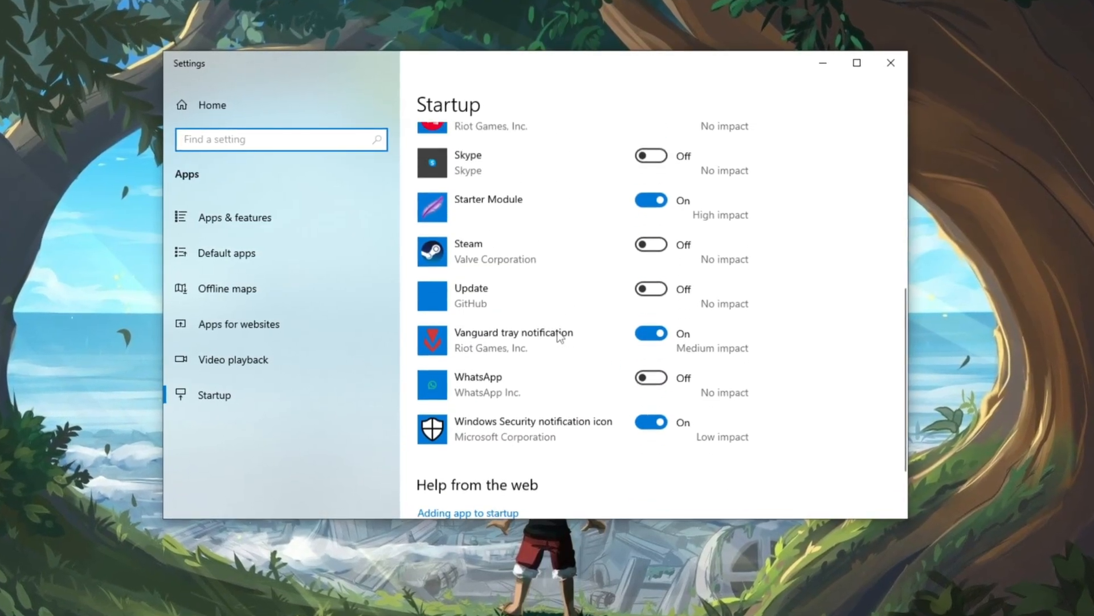
pyautogui.scroll(3)
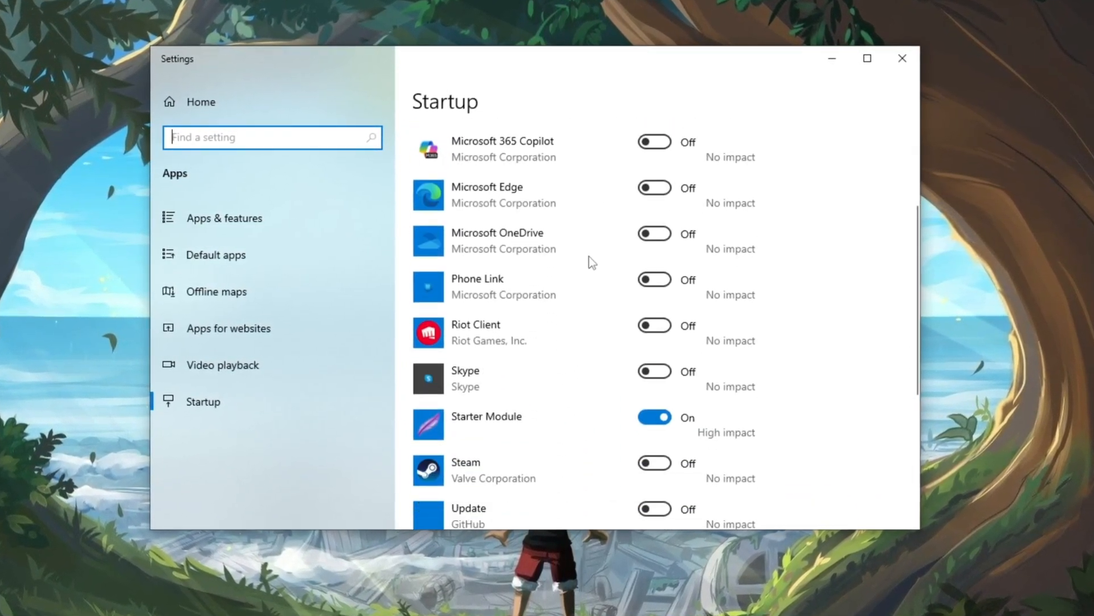
pyautogui.scroll(-3)
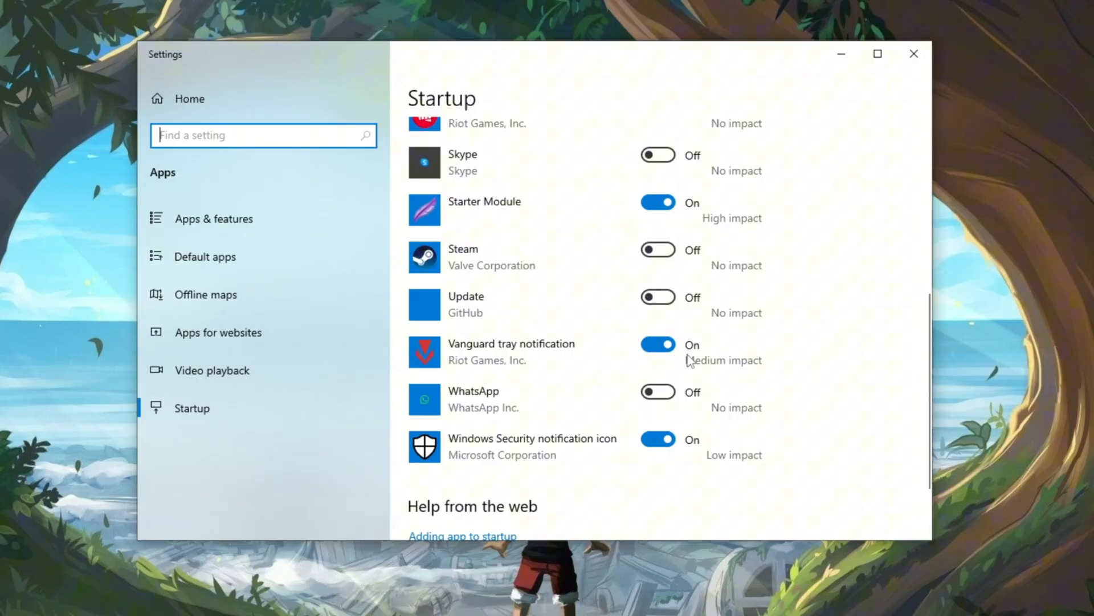
pyautogui.scroll(3)
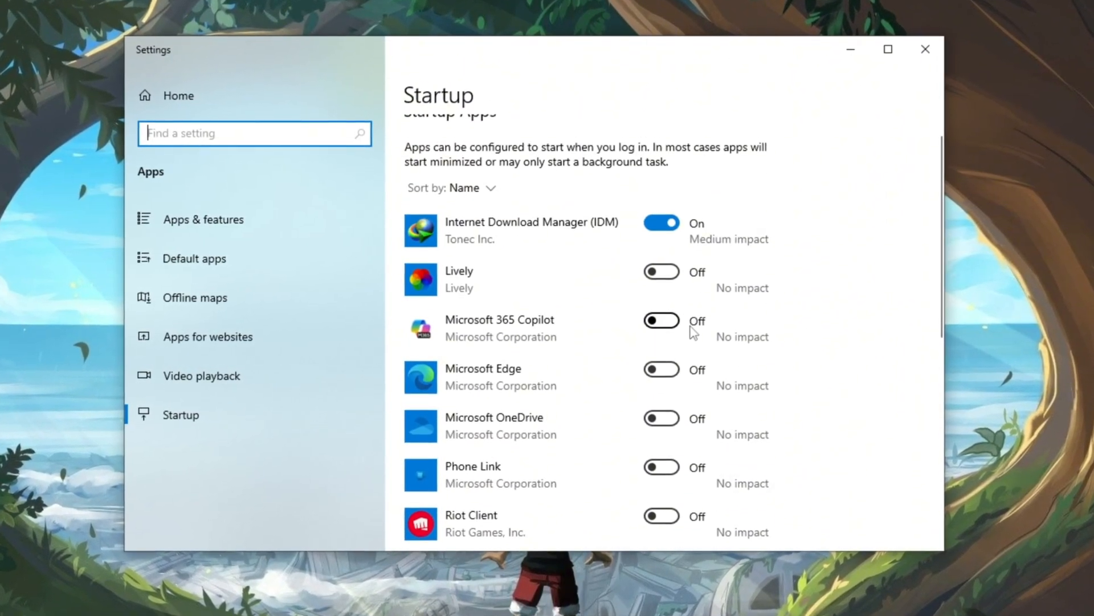
pyautogui.scroll(-3)
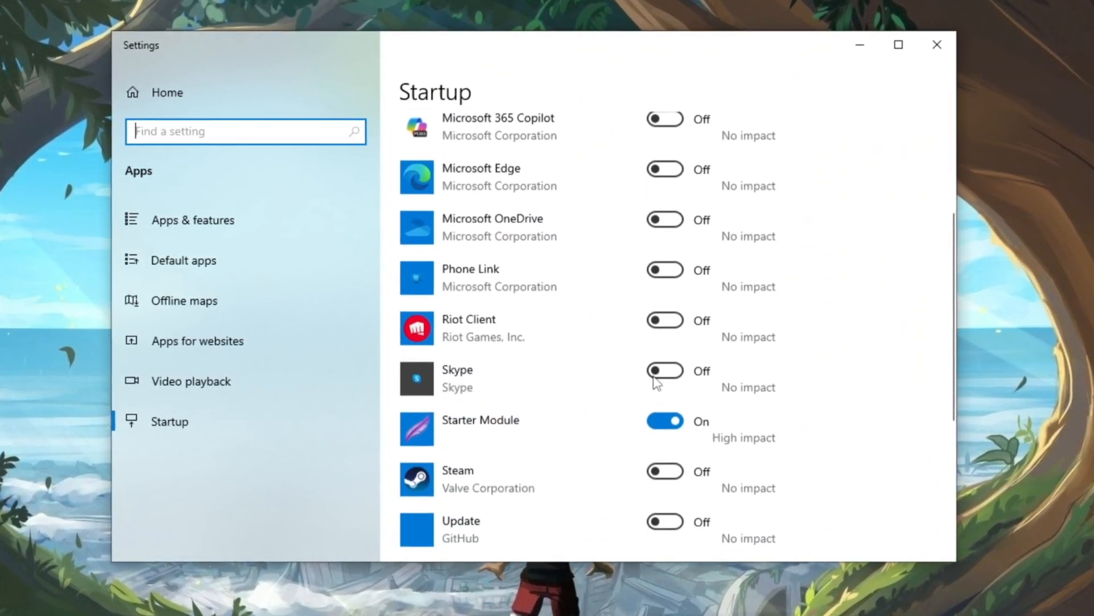
pyautogui.scroll(-3)
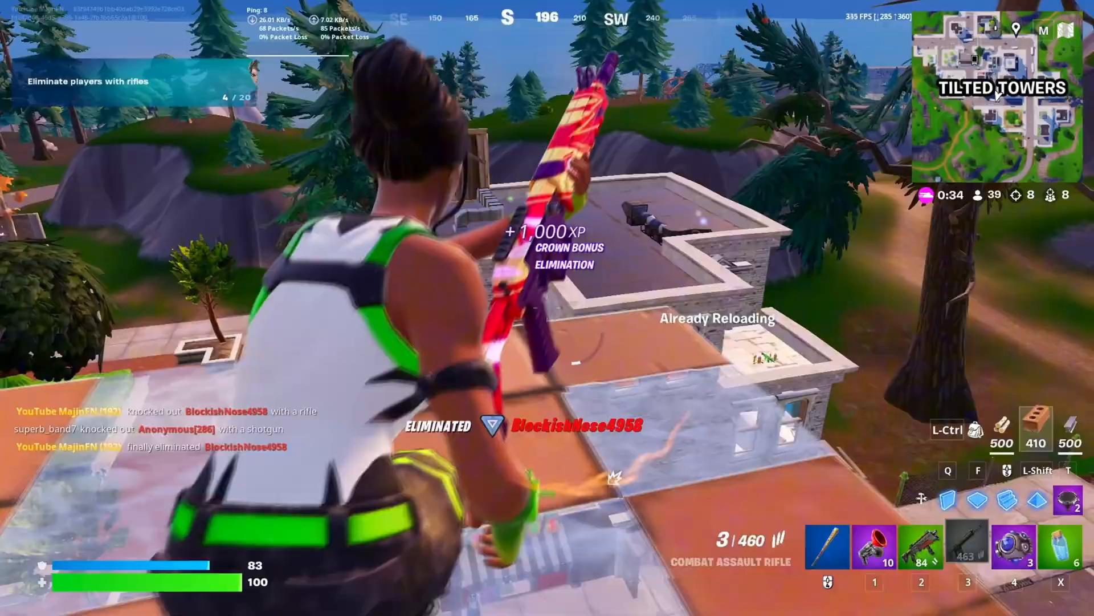
pyautogui.moveTo(547, 308)
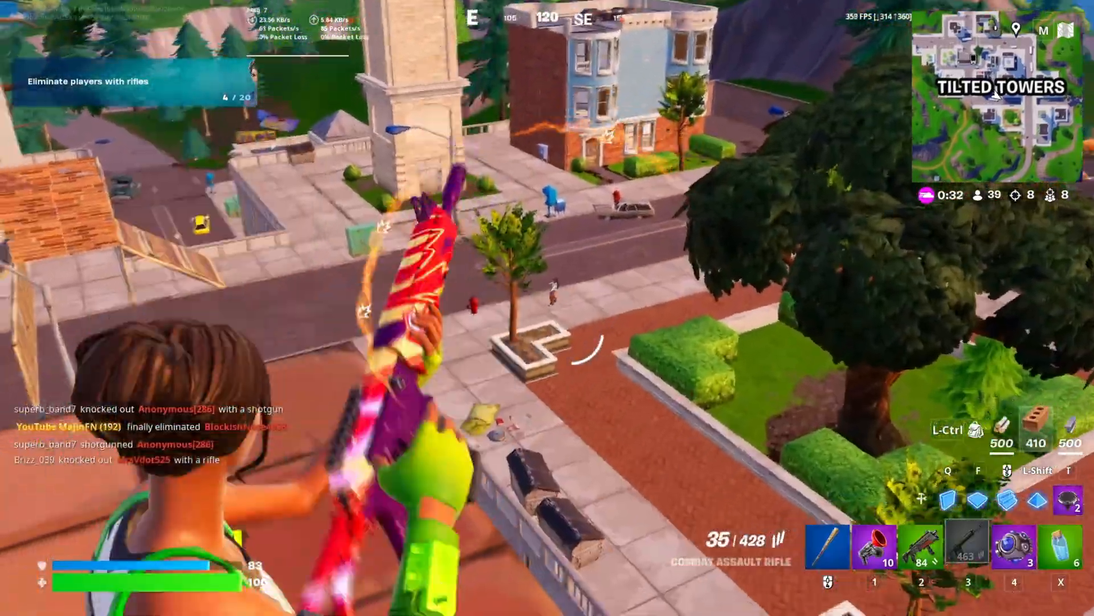